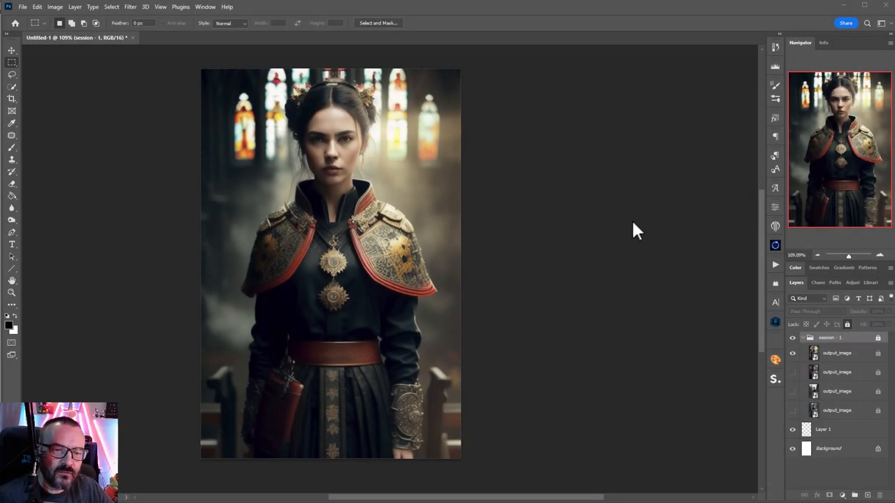
mouse_move(629, 249)
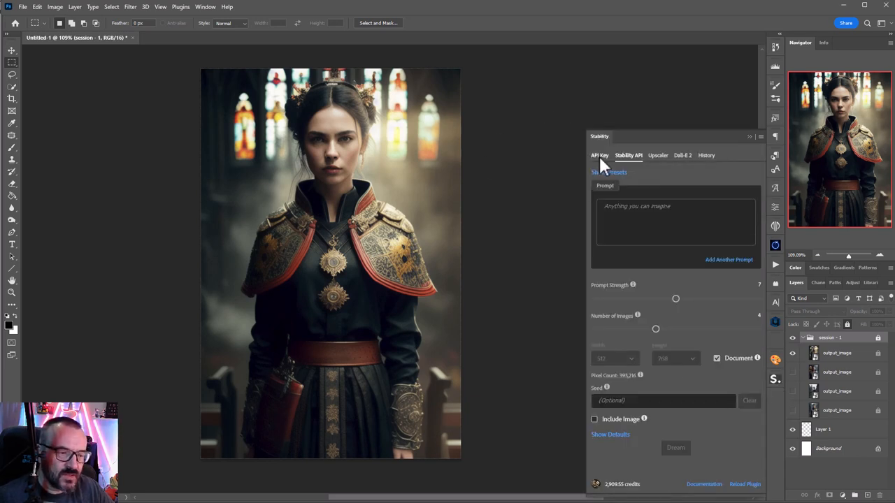
mouse_move(544, 186)
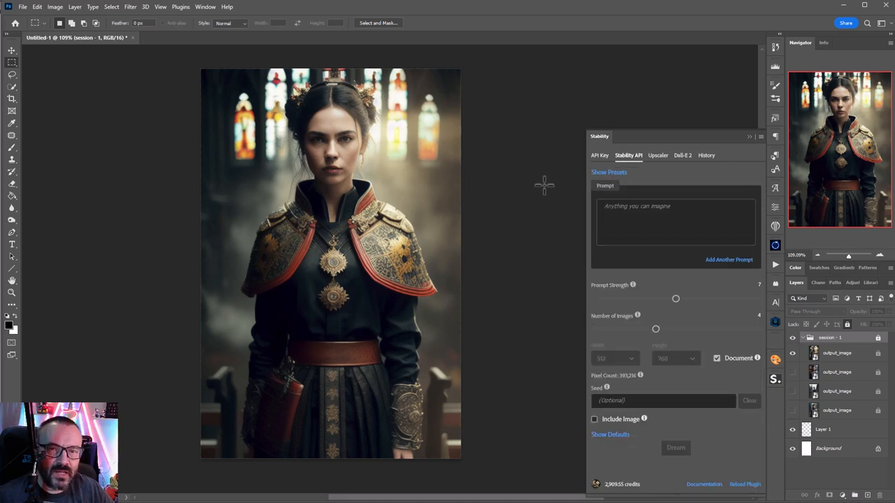
mouse_move(506, 225)
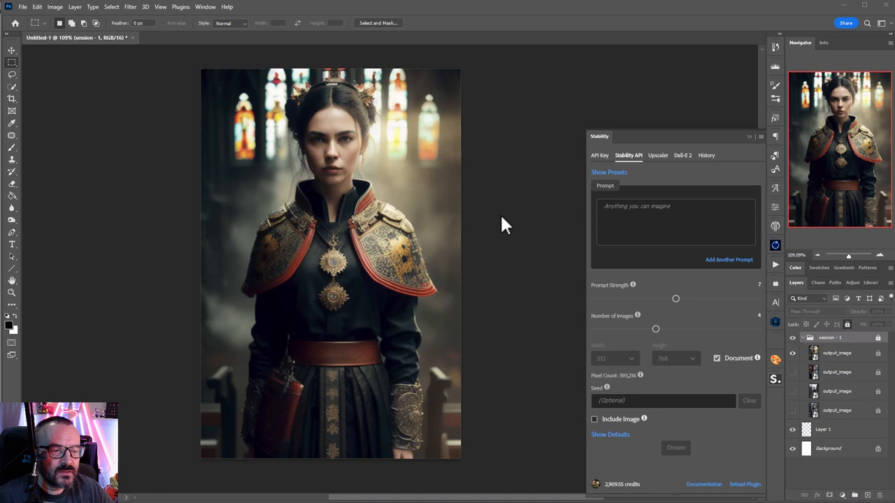
mouse_move(518, 225)
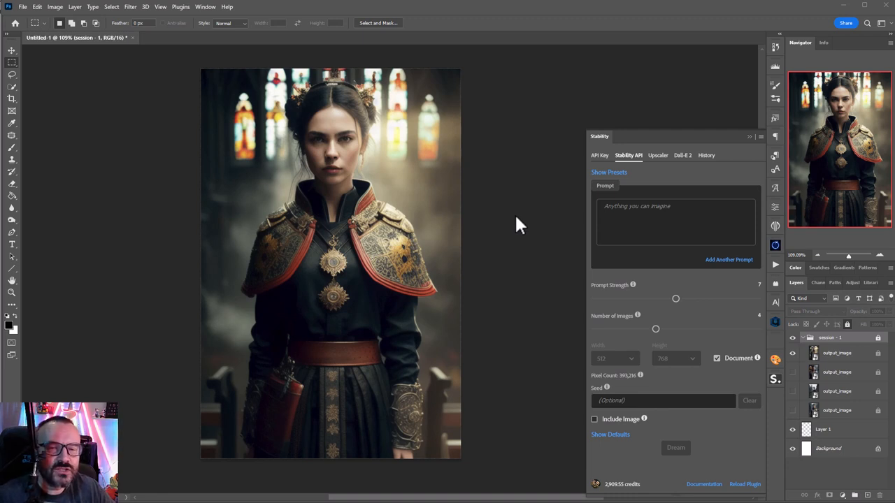
mouse_move(558, 290)
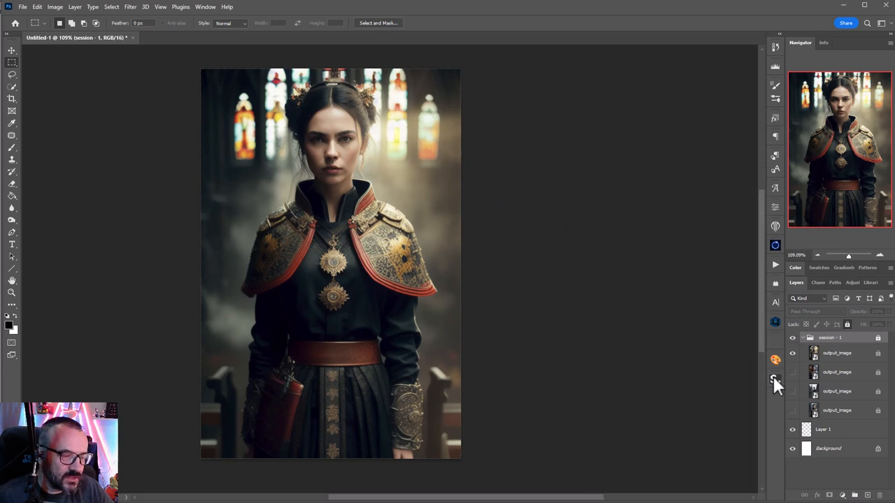
Show the Stable.art Generate settings: sampling method, steps, CFG scale and generation modes
left_click(776, 380)
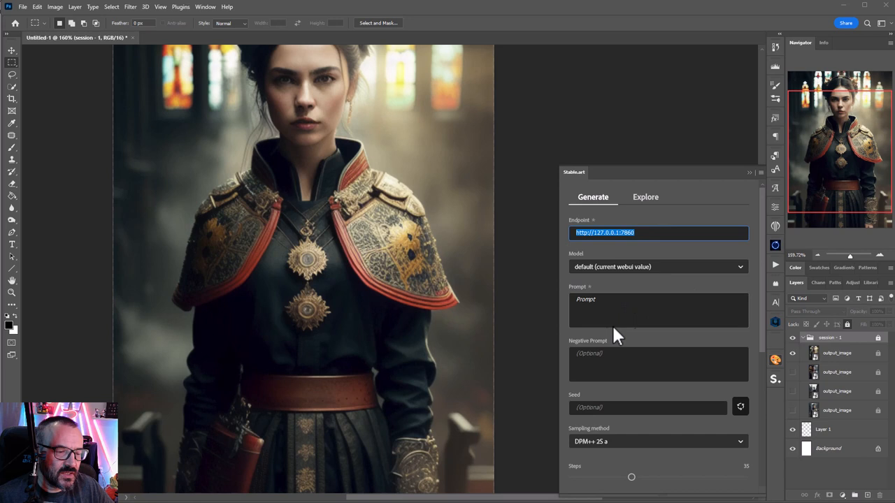
scroll("down", 3)
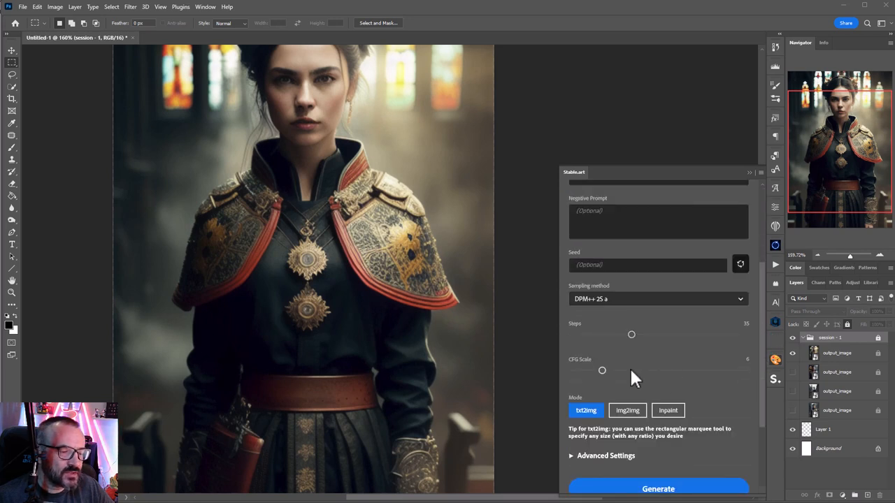
mouse_move(710, 408)
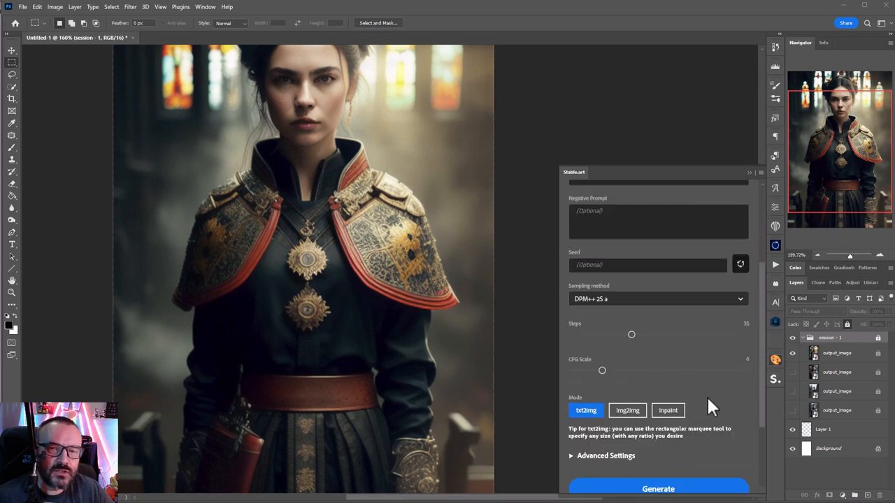
mouse_move(716, 385)
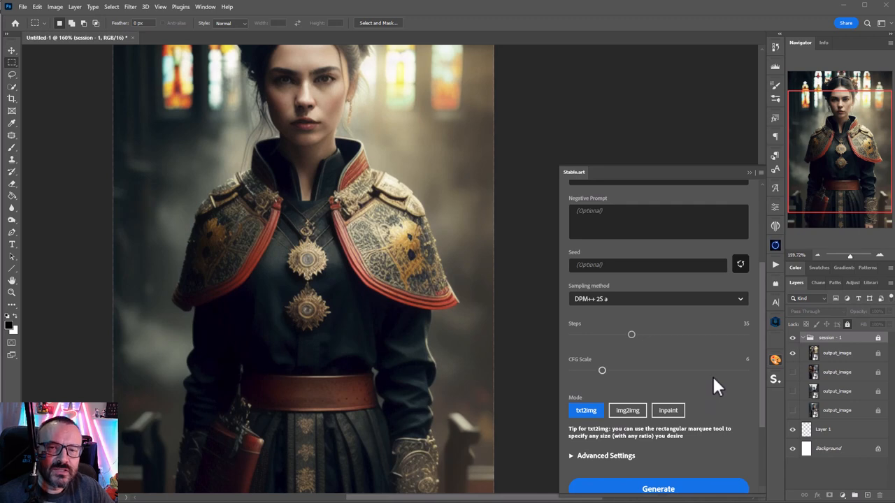
mouse_move(825, 333)
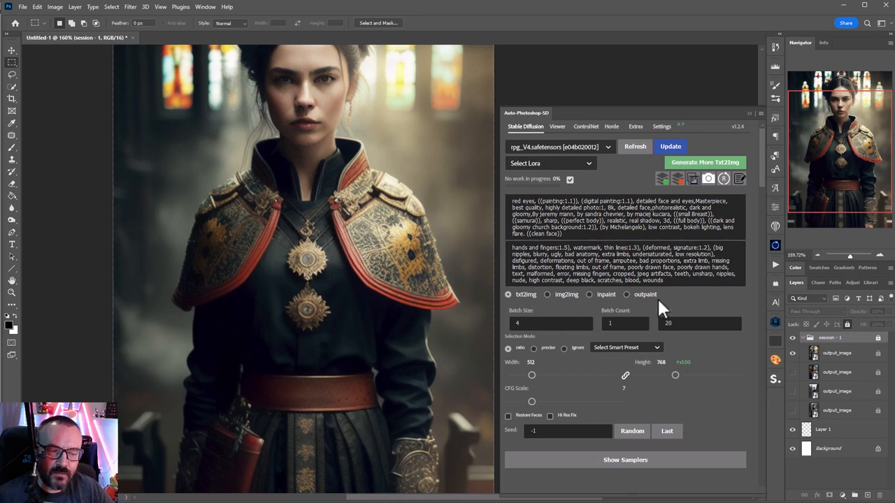
mouse_move(650, 140)
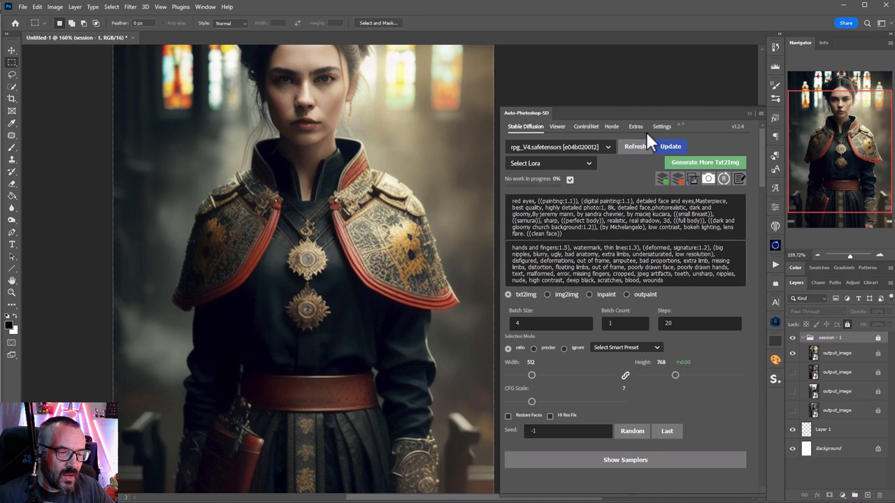
Review the Auto-Photoshop-SD ControlNet slots, then its Extras section
left_click(586, 126)
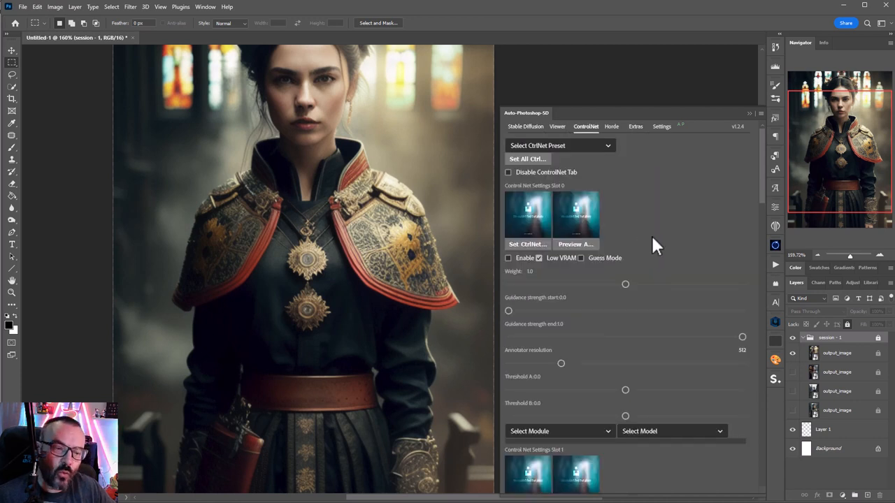
scroll("down", 3)
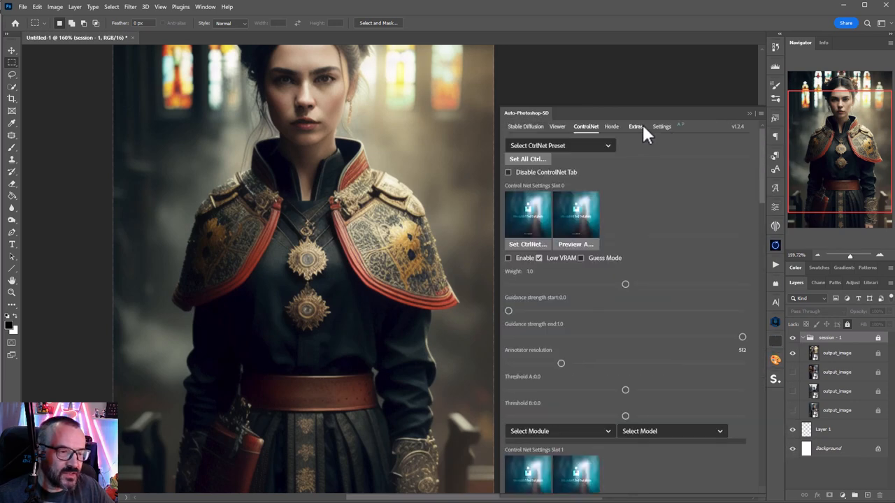
left_click(635, 126)
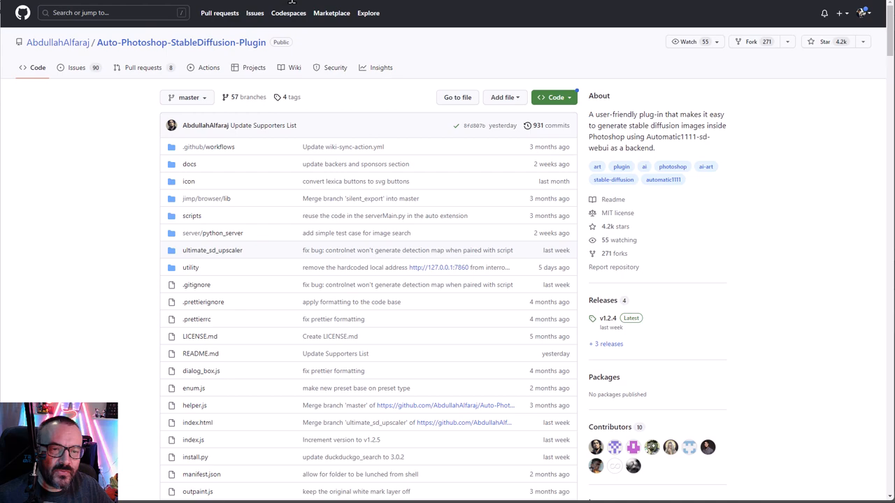
mouse_move(119, 193)
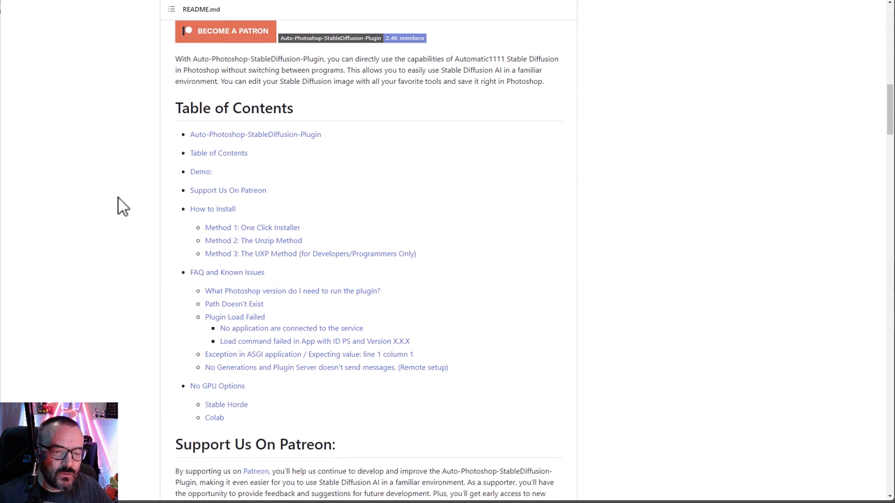
Reach How To Install in the README and show the v1.2.4 release assets with the .ccx installer
scroll("down", 3)
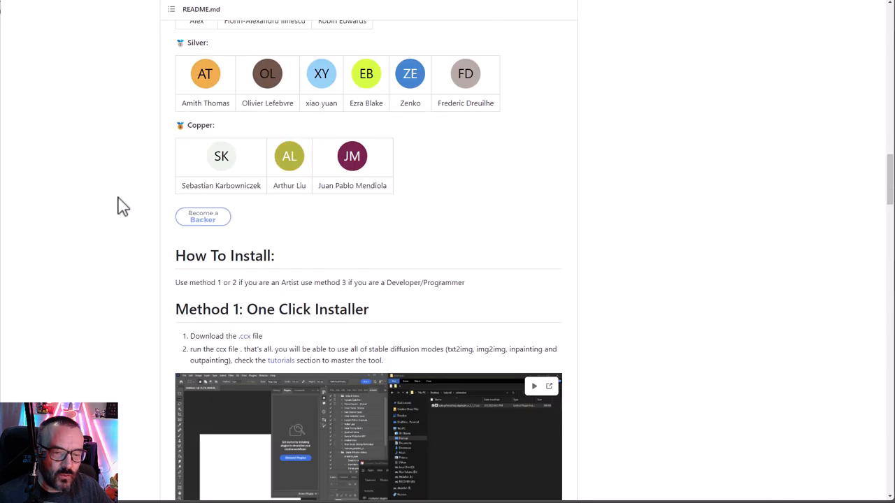
scroll("down", 3)
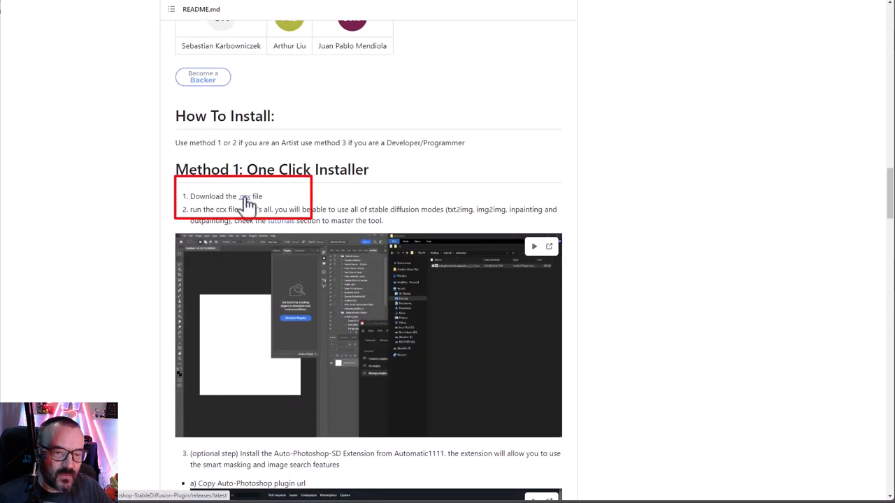
left_click(245, 196)
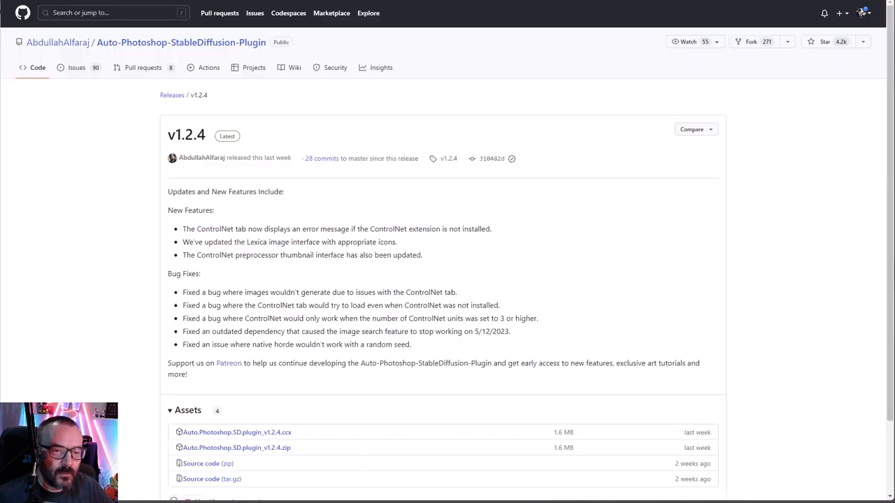
scroll("down", 3)
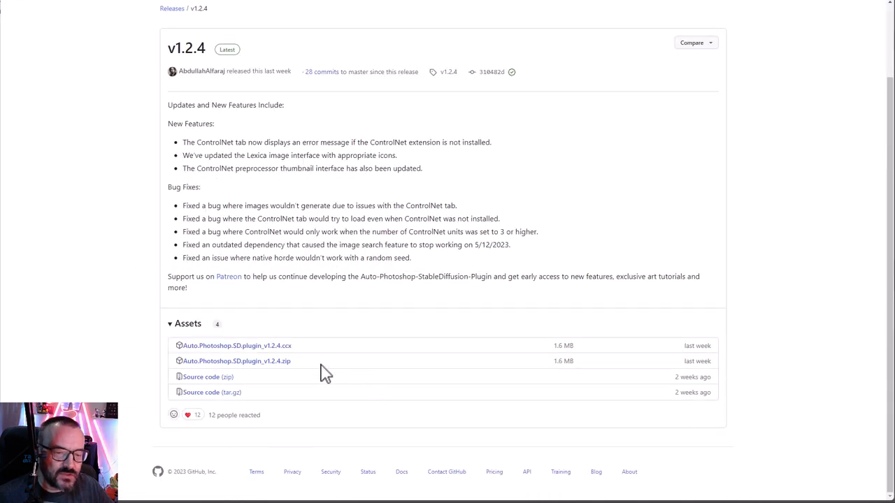
mouse_move(237, 345)
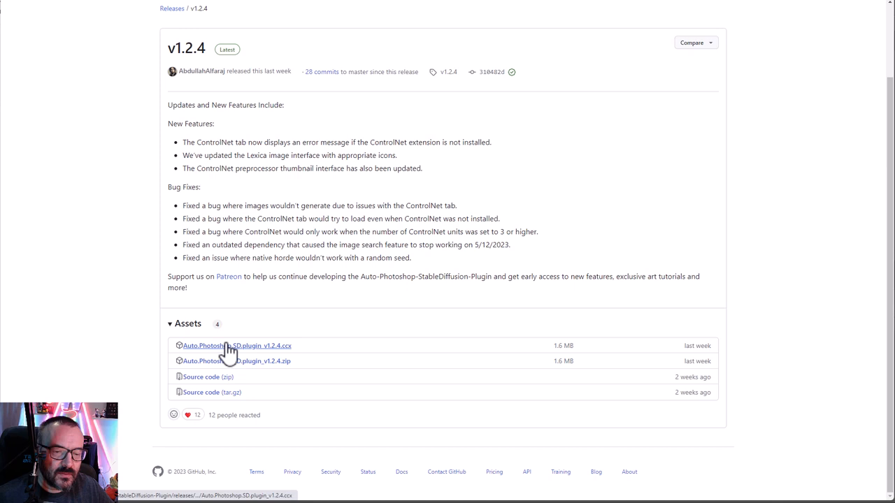
mouse_move(238, 353)
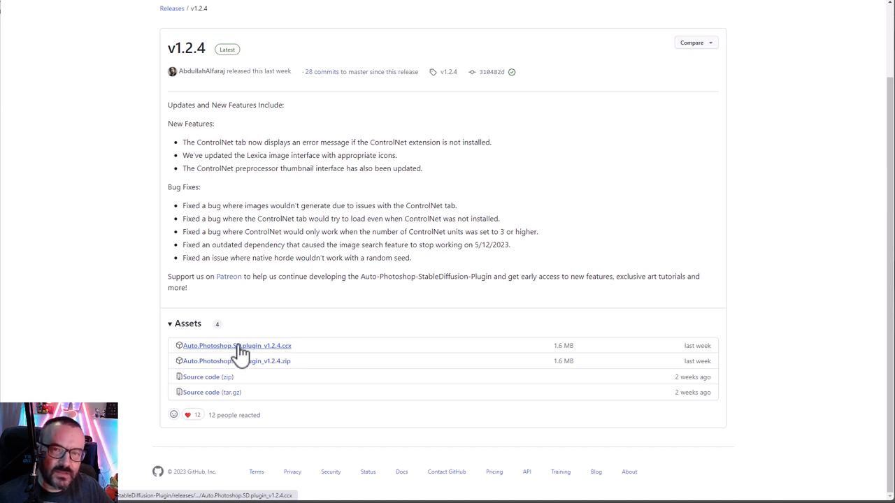
mouse_move(276, 363)
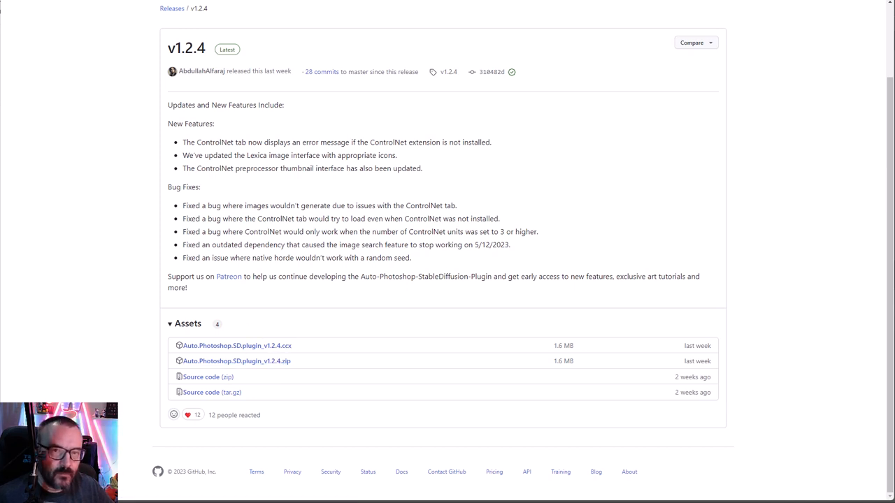
mouse_move(237, 345)
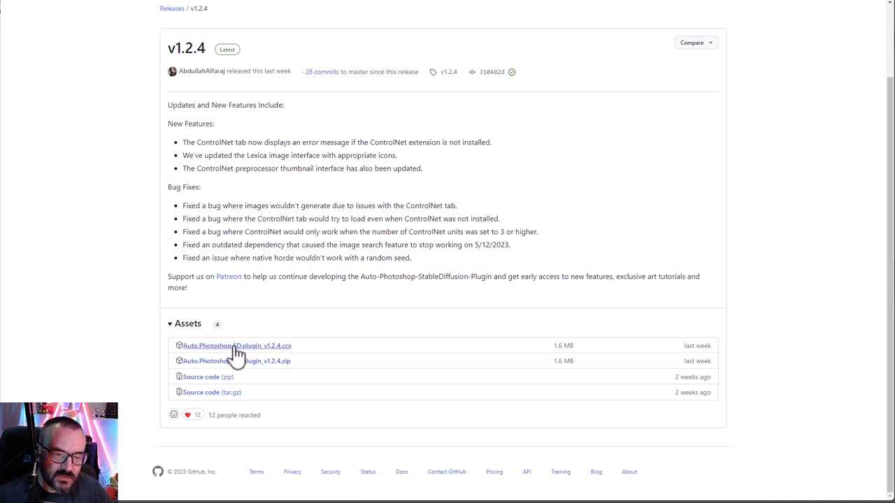
mouse_move(293, 360)
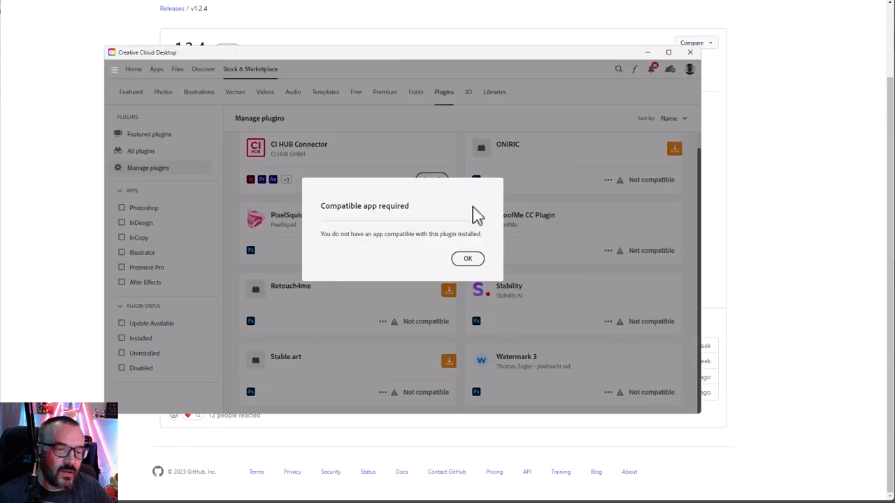
mouse_move(425, 251)
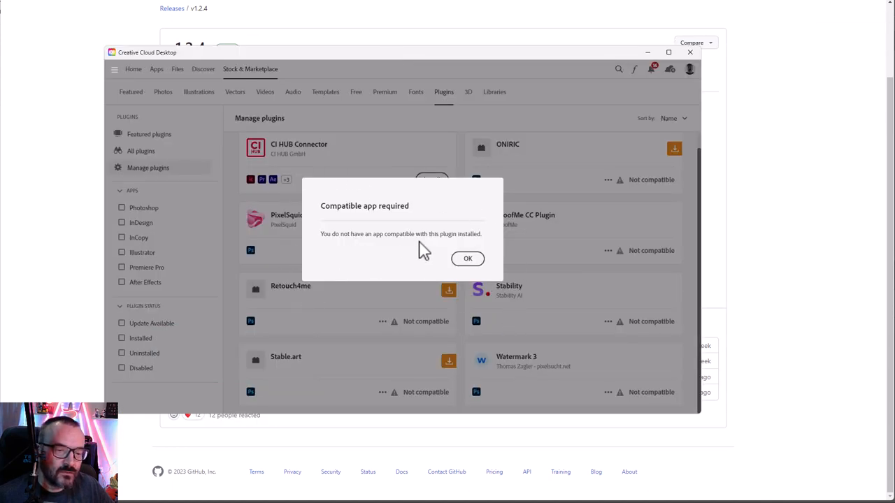
mouse_move(506, 245)
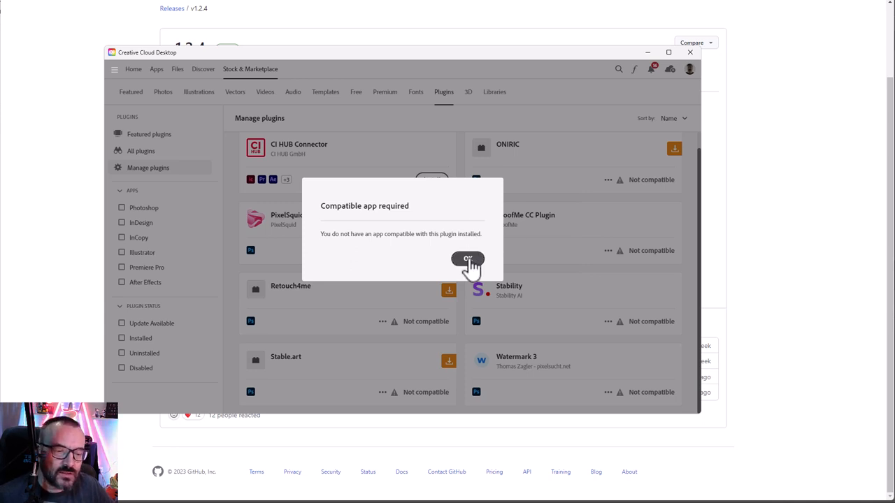
Dismiss the Creative Cloud 'Compatible app required' warning and return to the release page
left_click(468, 260)
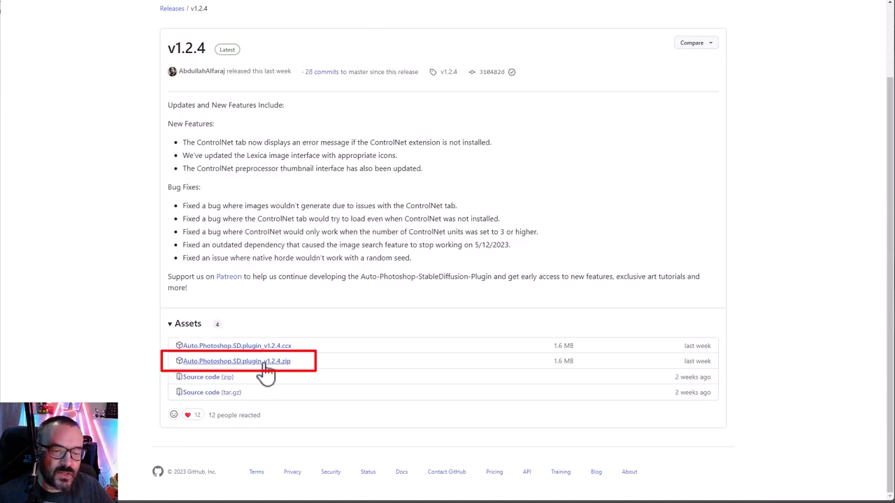
Download the plugin zip archive for extraction into the Photoshop 2023 Plug-ins folder
left_click(235, 362)
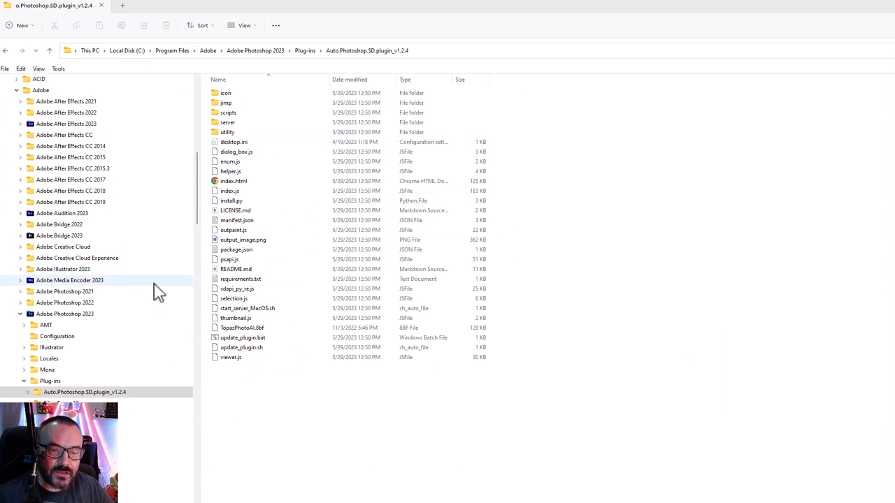
mouse_move(65, 314)
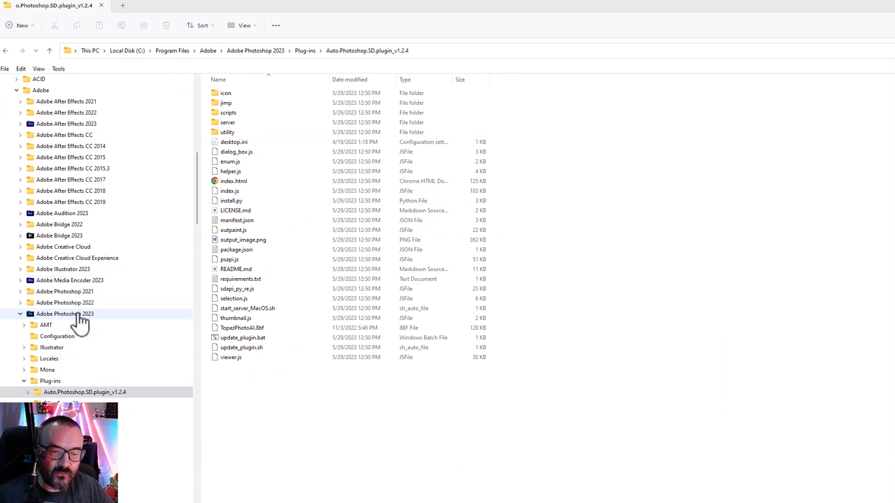
mouse_move(28, 385)
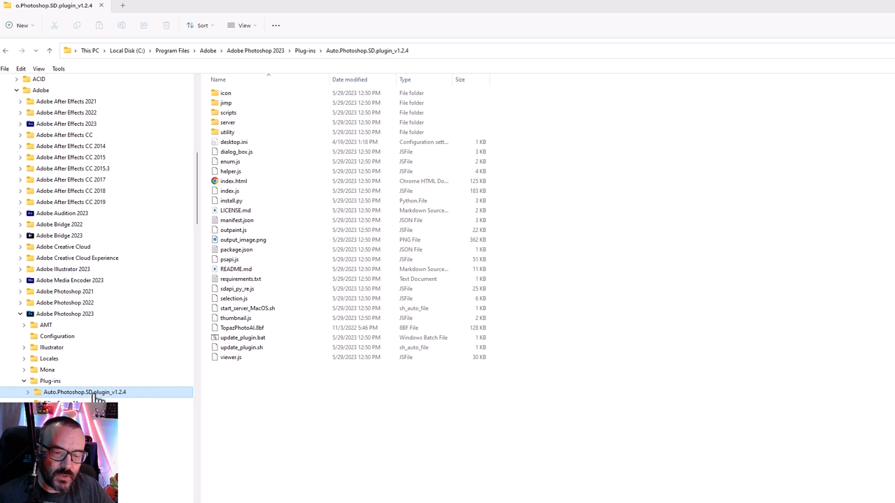
mouse_move(125, 403)
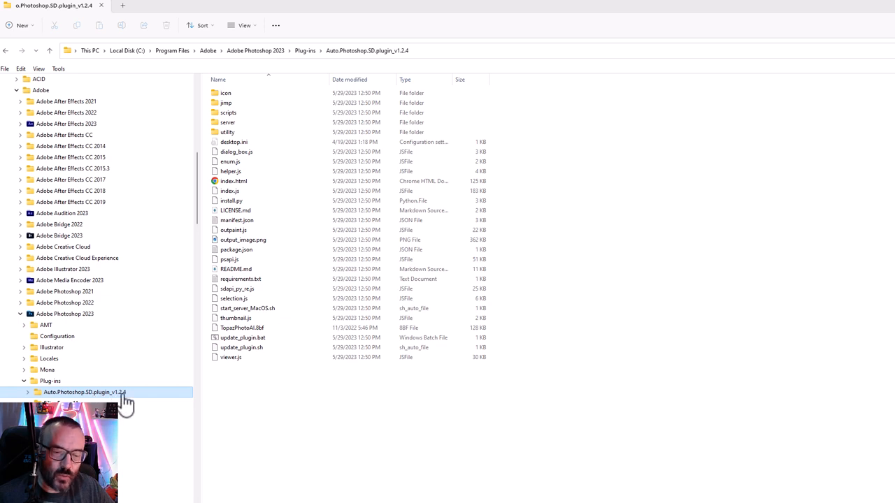
mouse_move(153, 406)
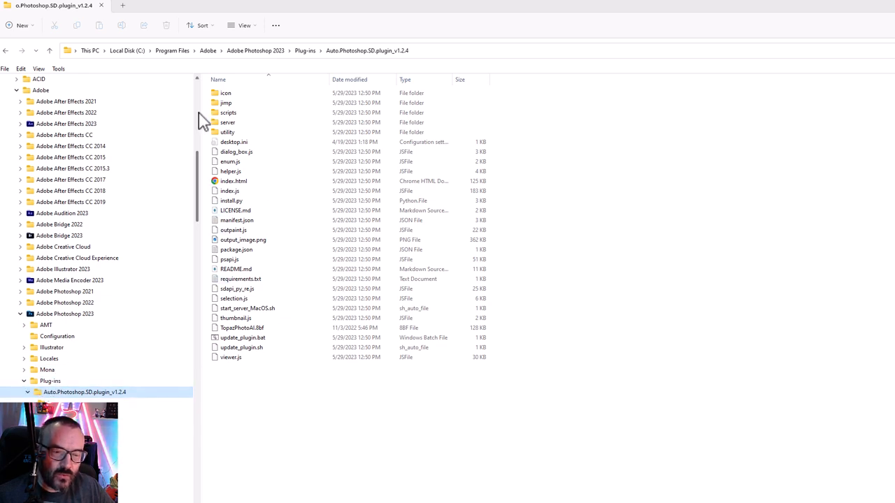
mouse_move(241, 348)
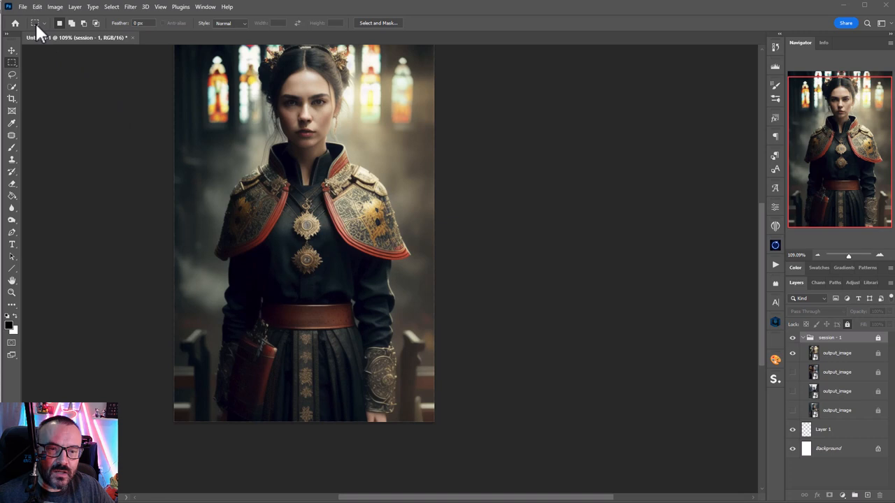
Enable Developer Mode in Photoshop's plugin preferences and confirm with OK
left_click(37, 6)
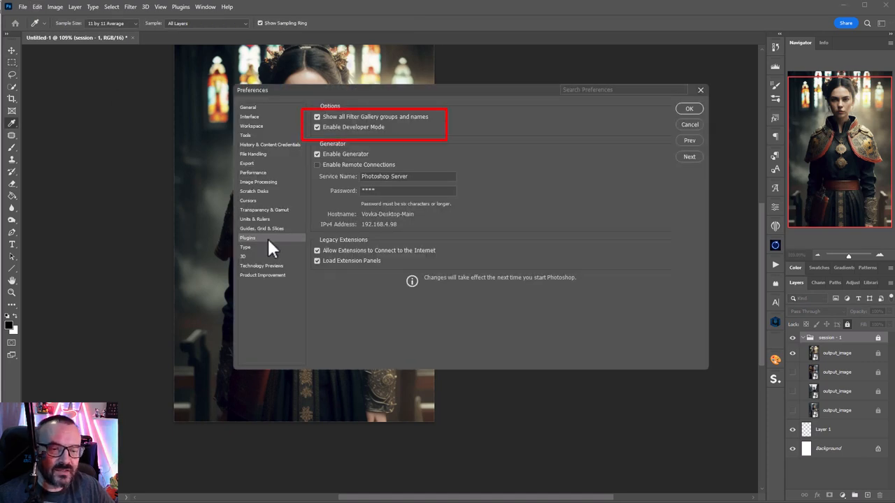
mouse_move(381, 137)
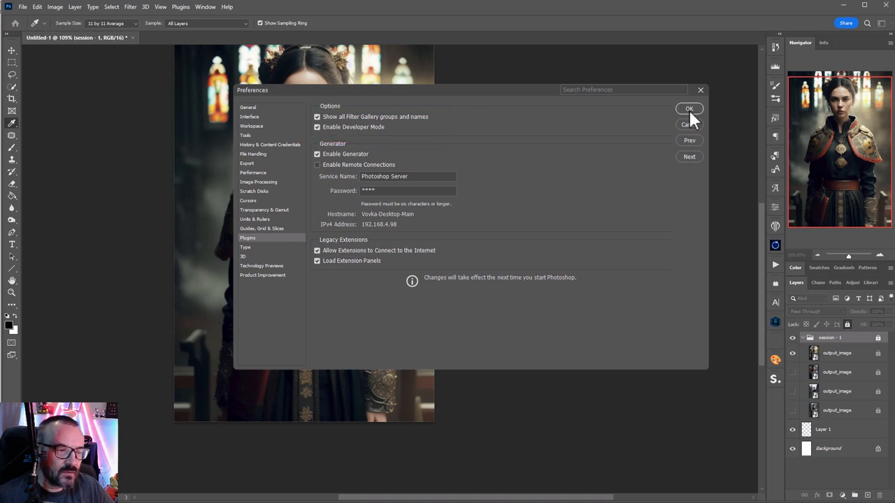
left_click(689, 108)
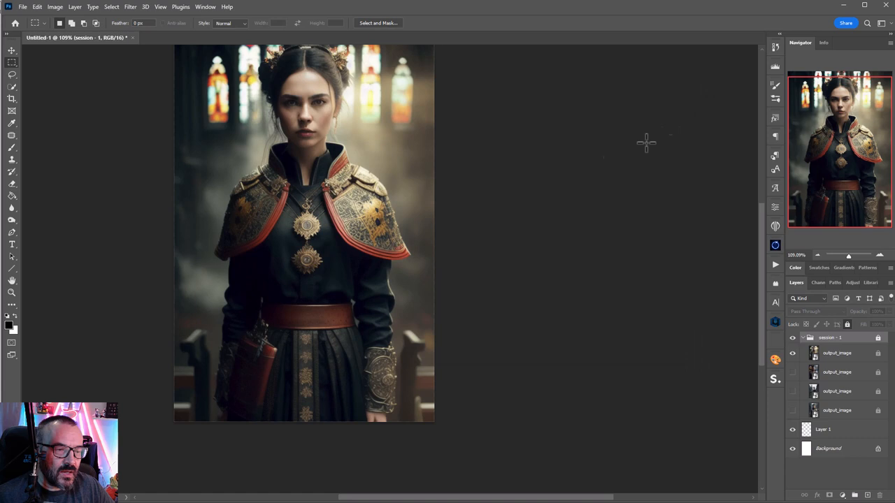
mouse_move(566, 158)
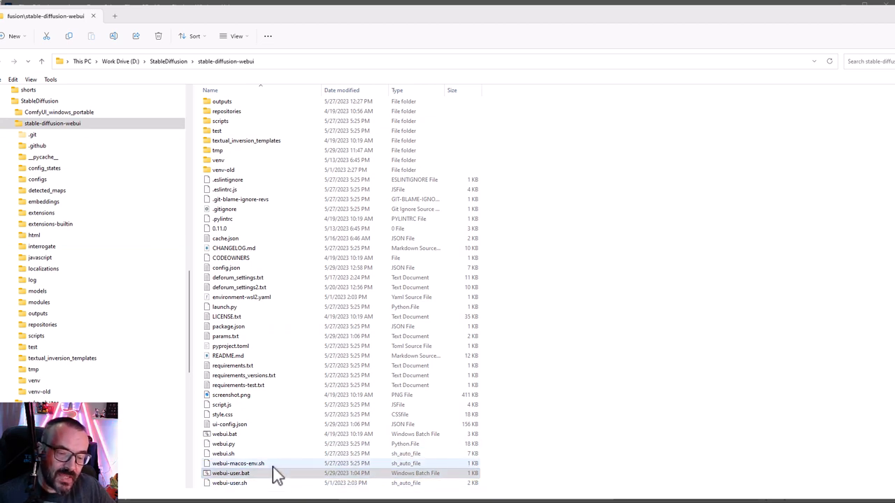
Check webui-user.bat in Notepad for the --api argument in COMMANDLINE_ARGS
double_click(230, 473)
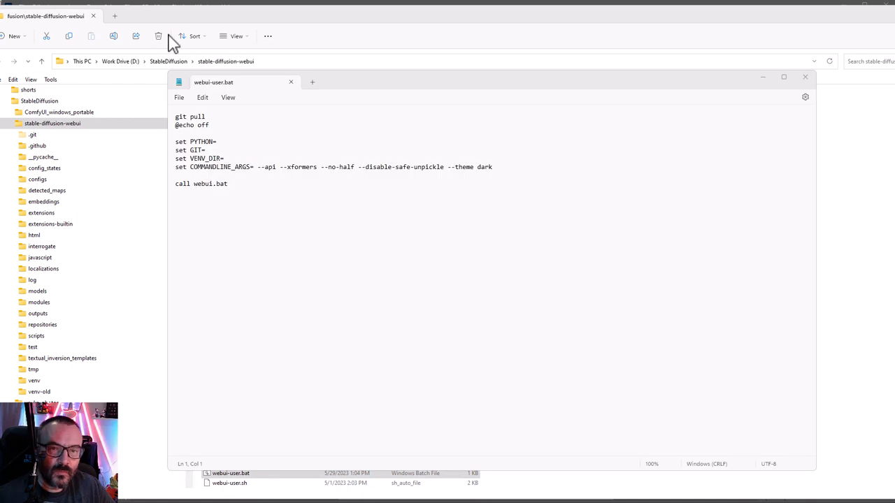
mouse_move(169, 175)
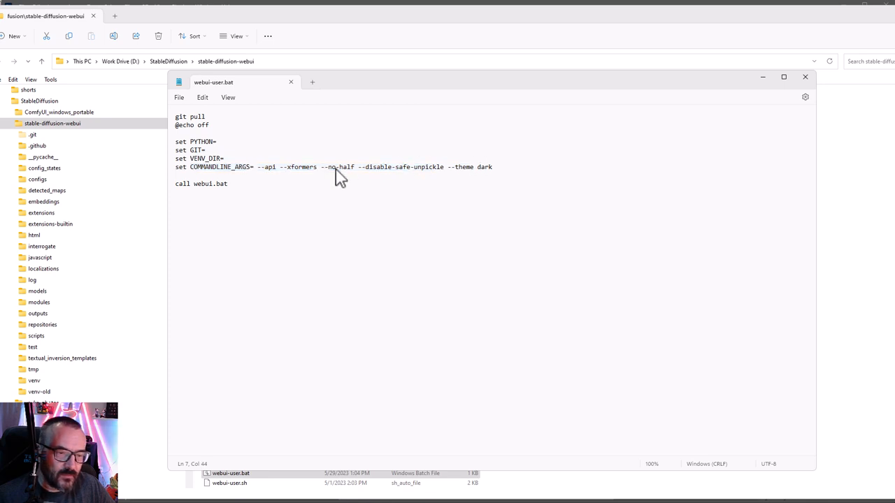
double_click(269, 167)
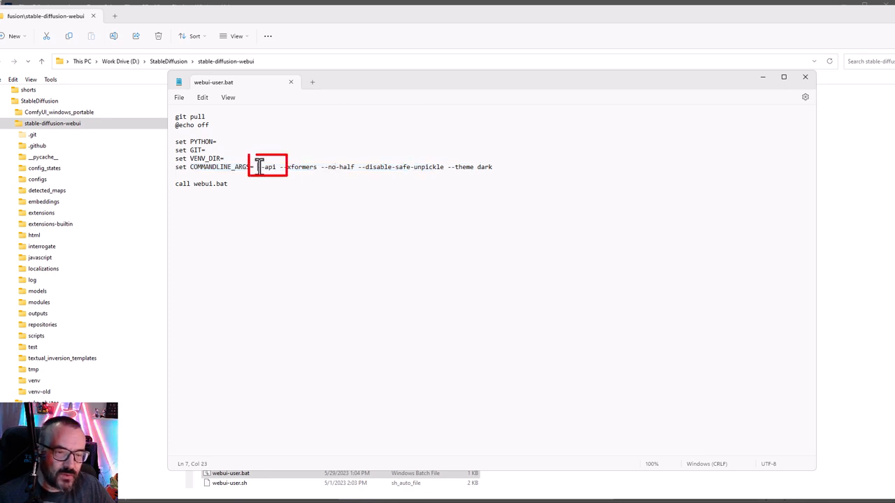
double_click(269, 166)
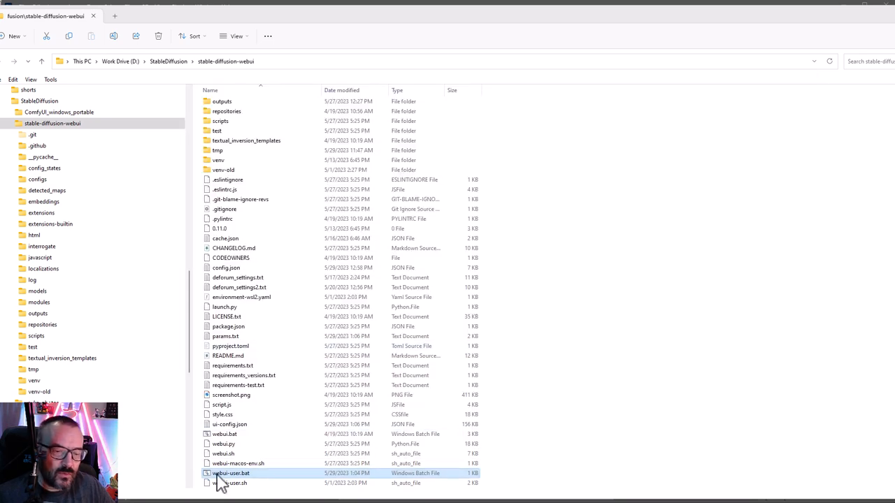
mouse_move(251, 482)
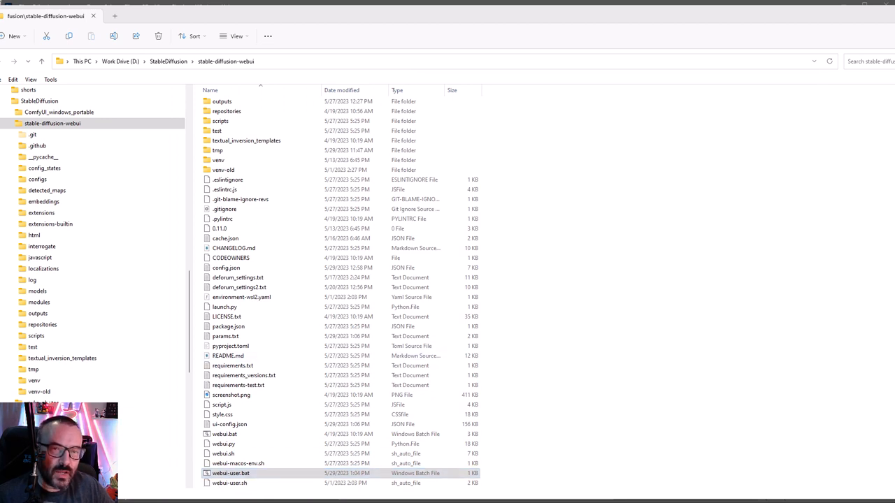
double_click(230, 473)
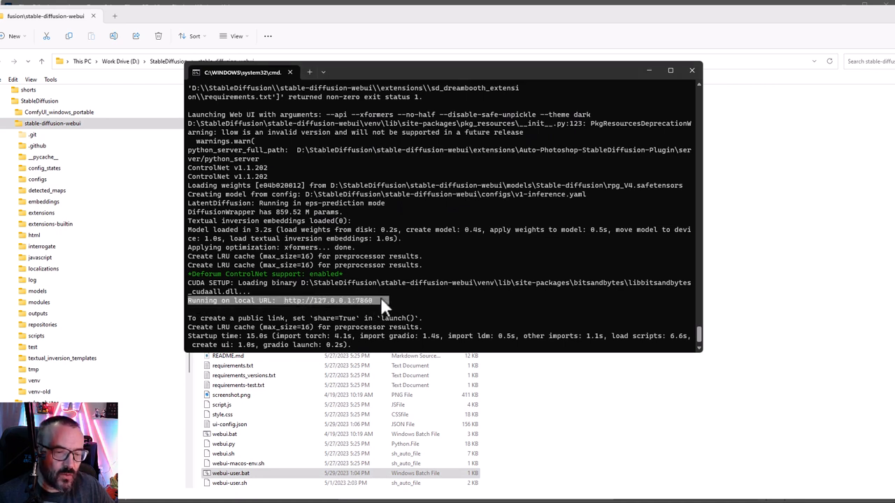
mouse_move(587, 332)
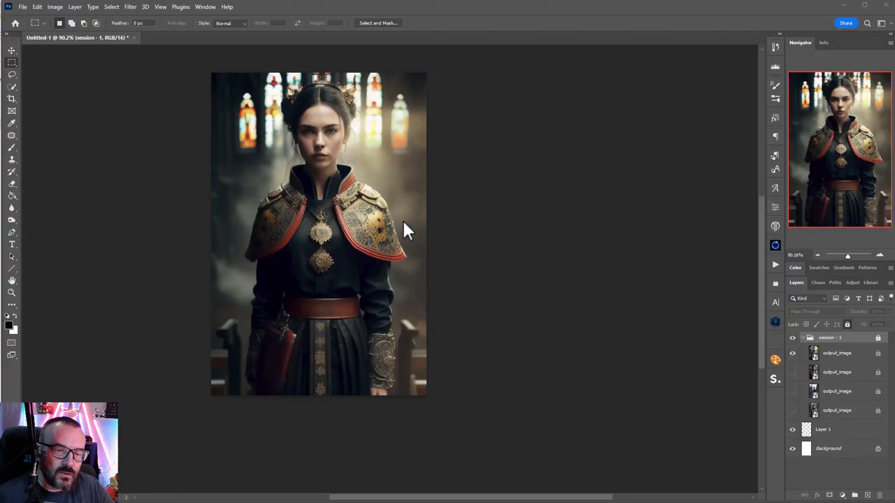
Open the Auto-Photoshop-SD panel from the Plugins menu, showing the rpg_V4 model settings
left_click(181, 6)
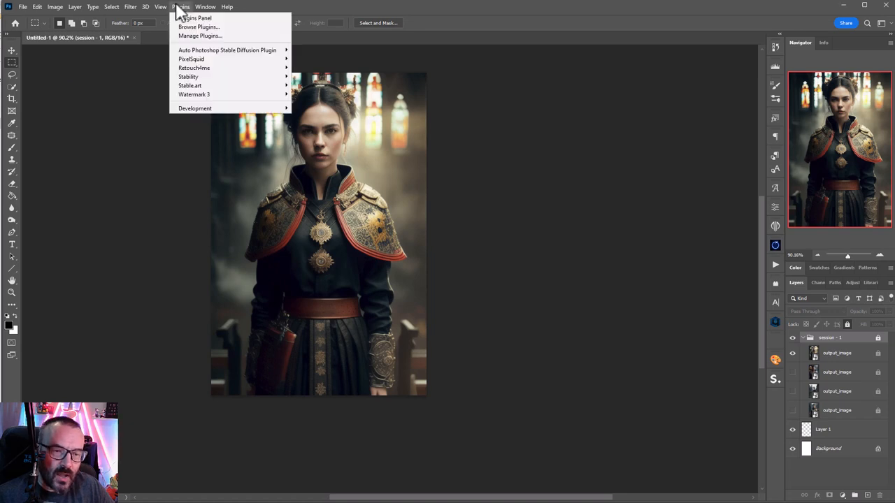
mouse_move(227, 49)
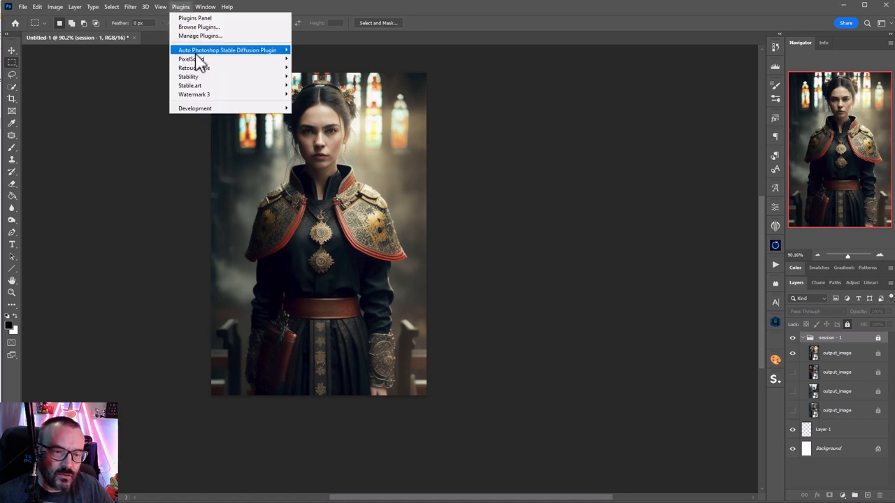
mouse_move(238, 50)
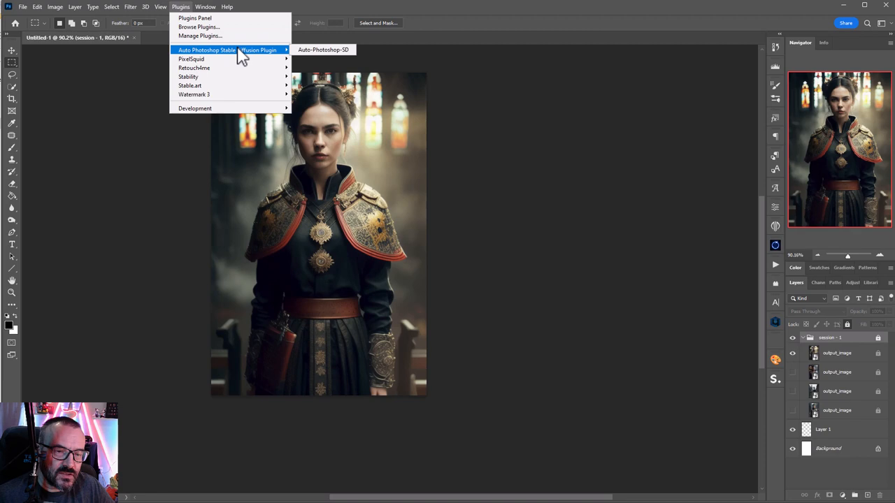
mouse_move(323, 50)
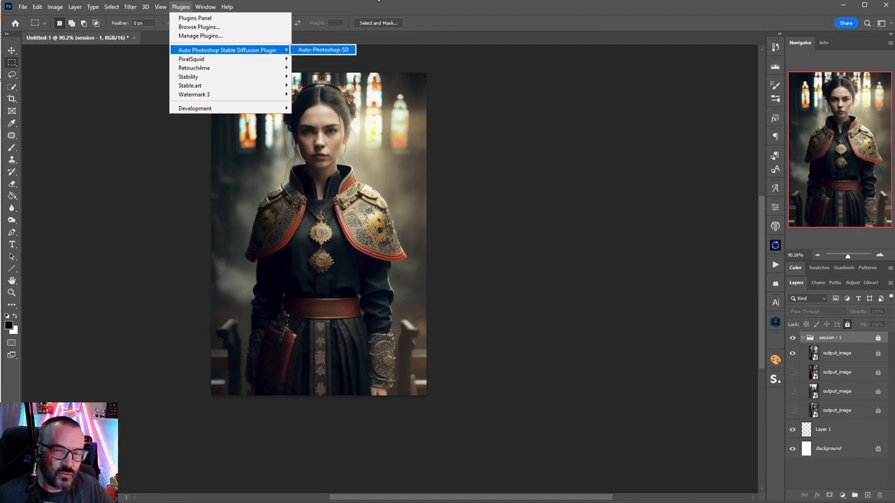
left_click(323, 49)
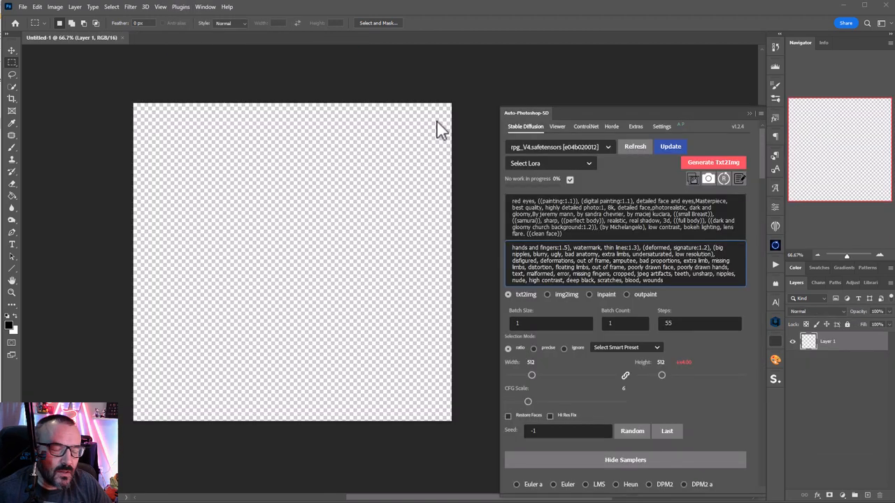
mouse_move(447, 77)
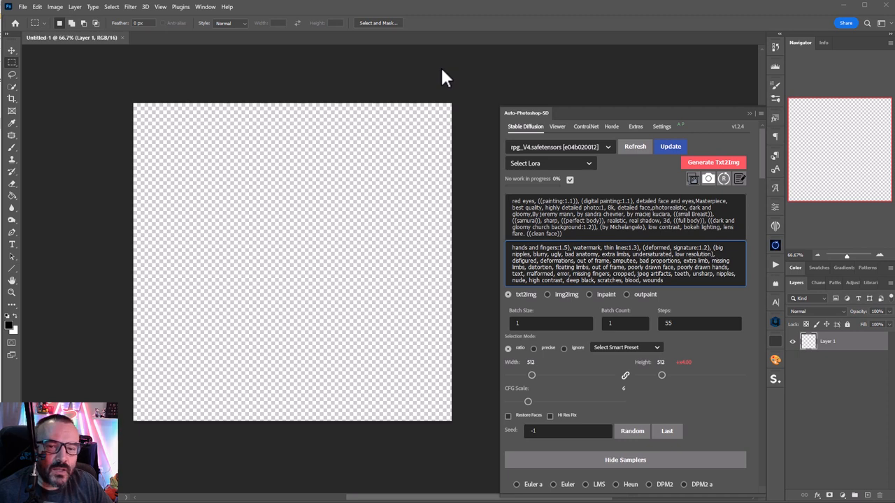
mouse_move(395, 62)
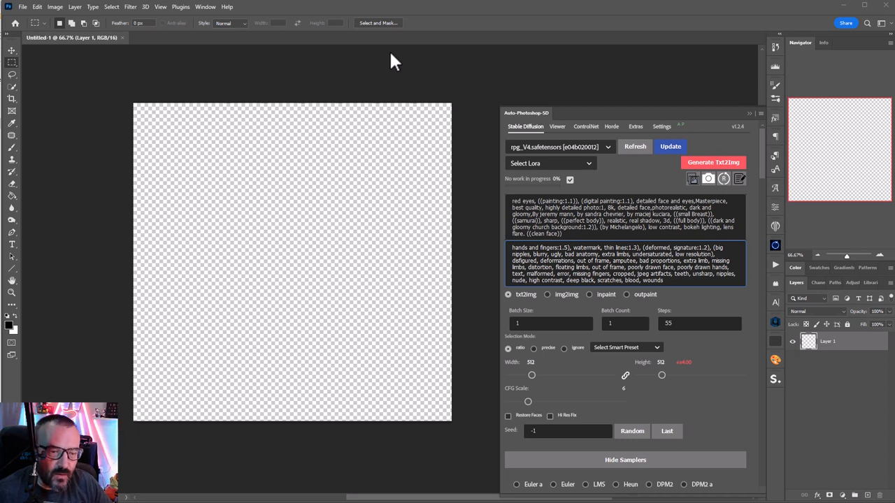
mouse_move(455, 196)
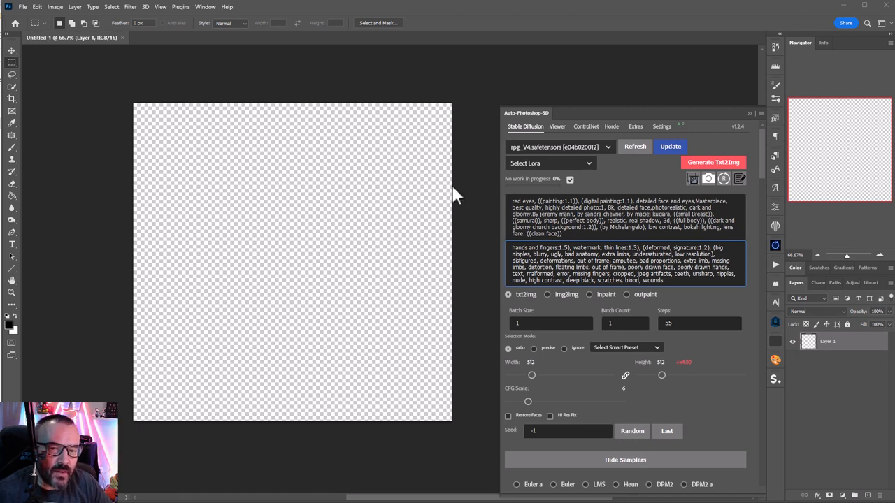
mouse_move(392, 147)
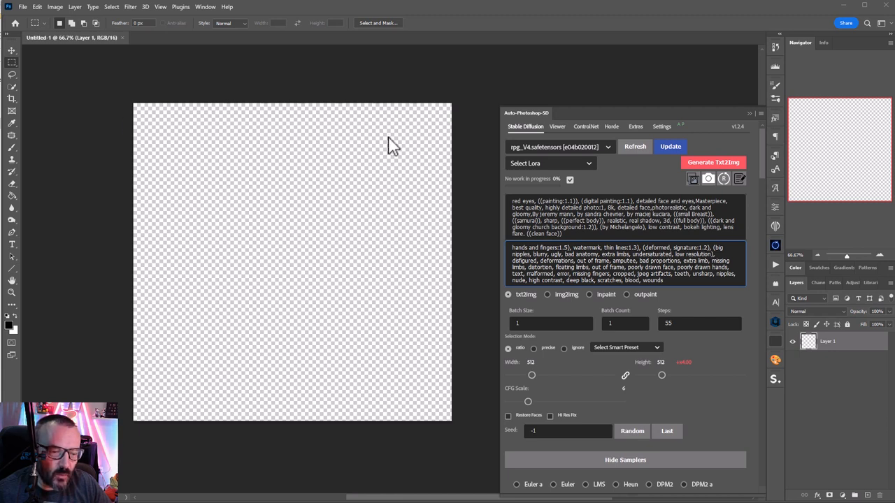
mouse_move(493, 127)
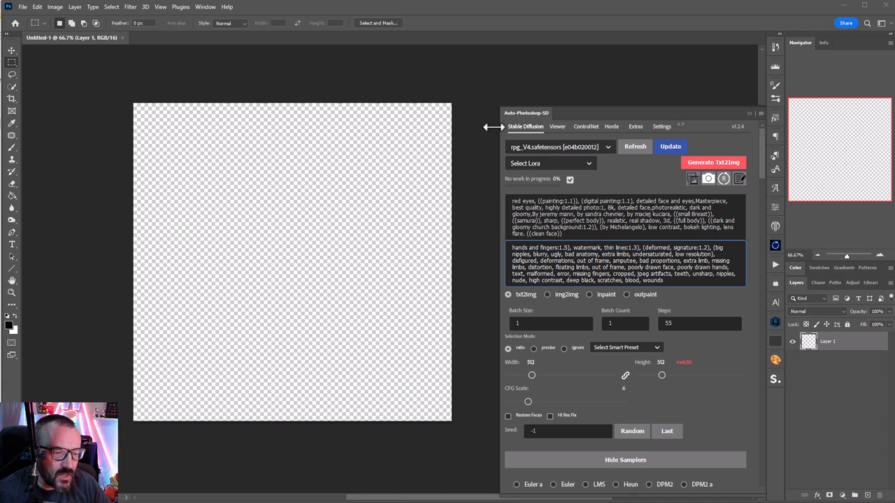
mouse_move(613, 162)
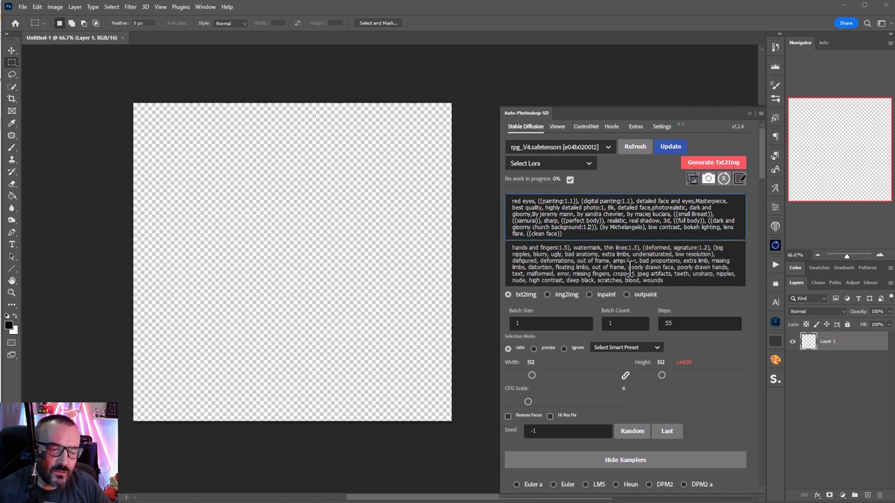
Fill in the negative prompt and select a 512×512 region on the canvas for txt2img at 55 steps
left_click(699, 323)
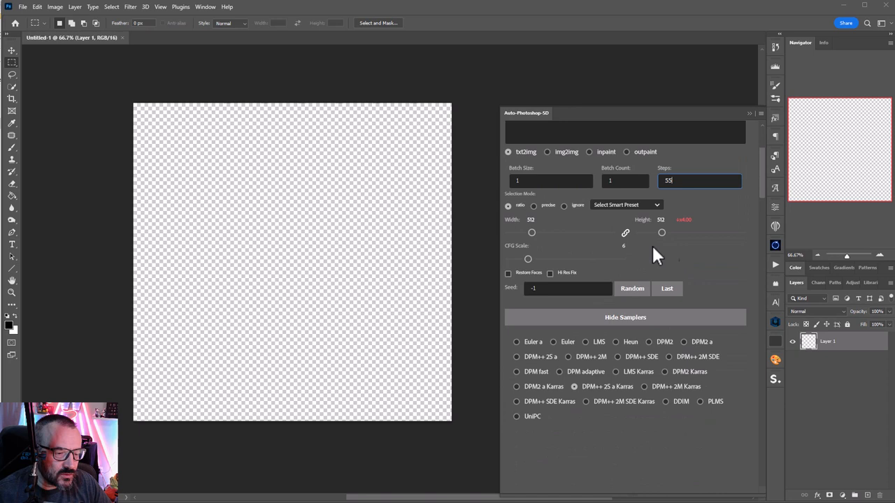
mouse_move(236, 113)
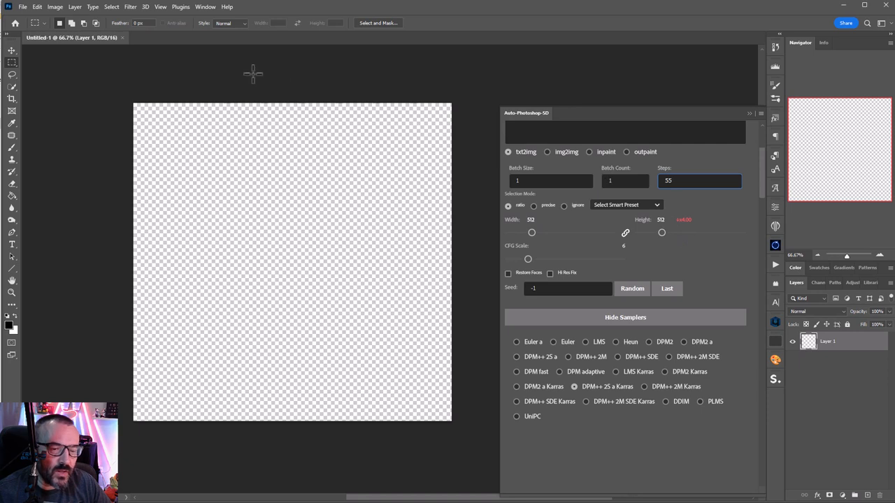
mouse_move(147, 82)
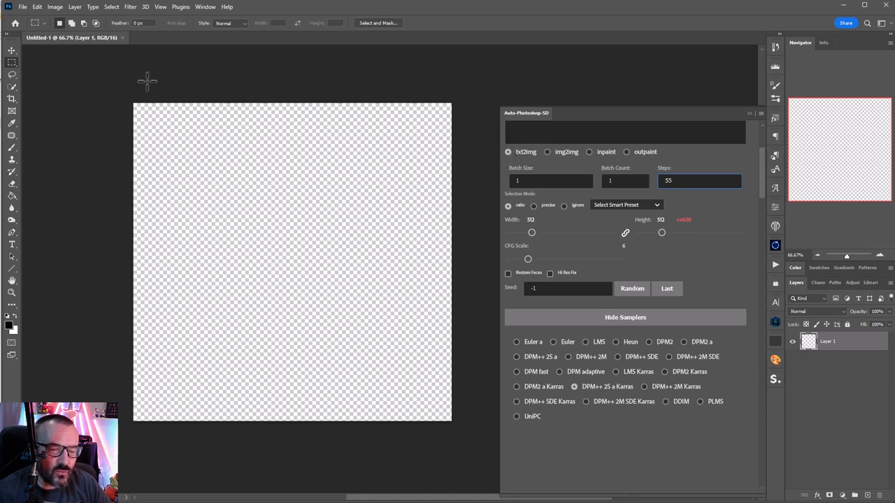
left_click_drag(133, 103, 452, 421)
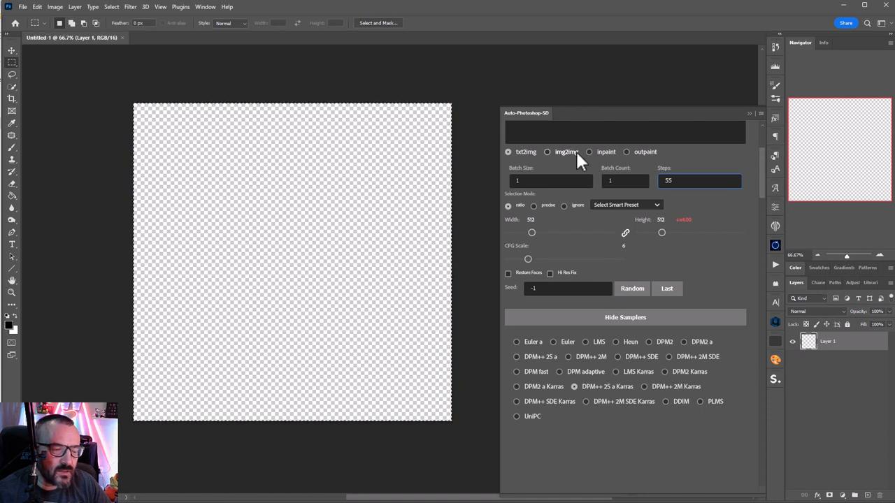
mouse_move(504, 269)
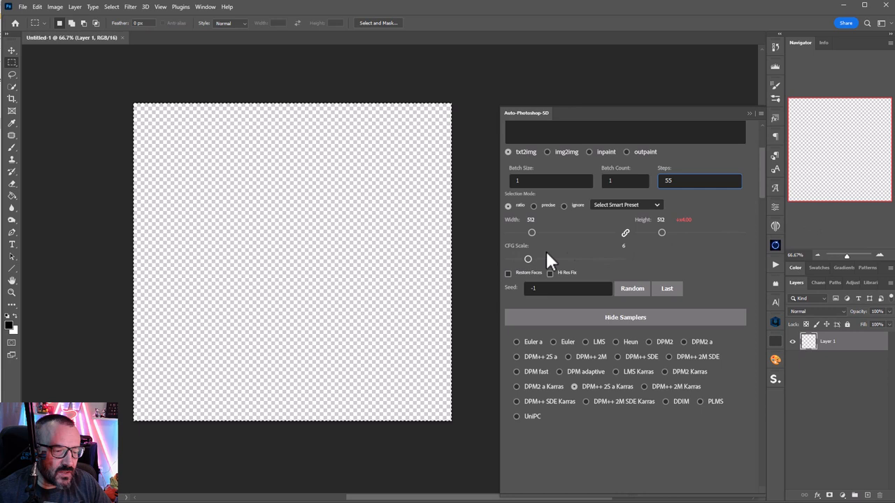
mouse_move(577, 395)
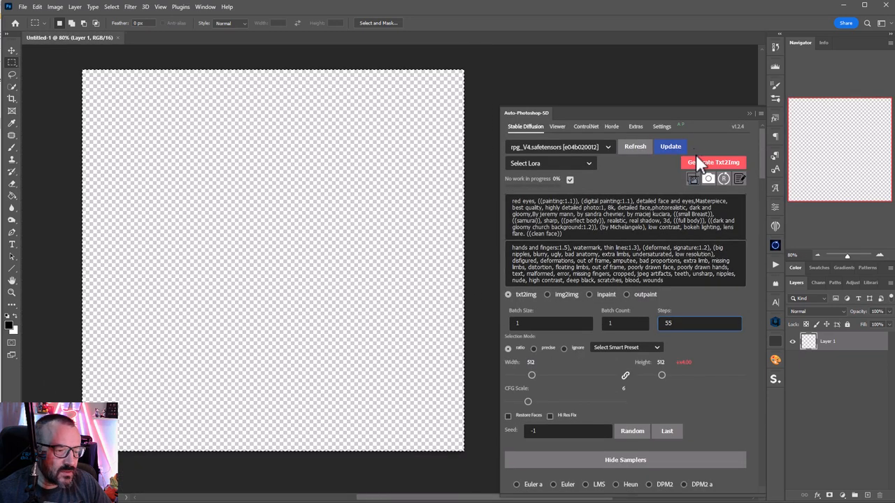
Generate the armored woman portrait with txt2img and wait for the run to finish
left_click(712, 162)
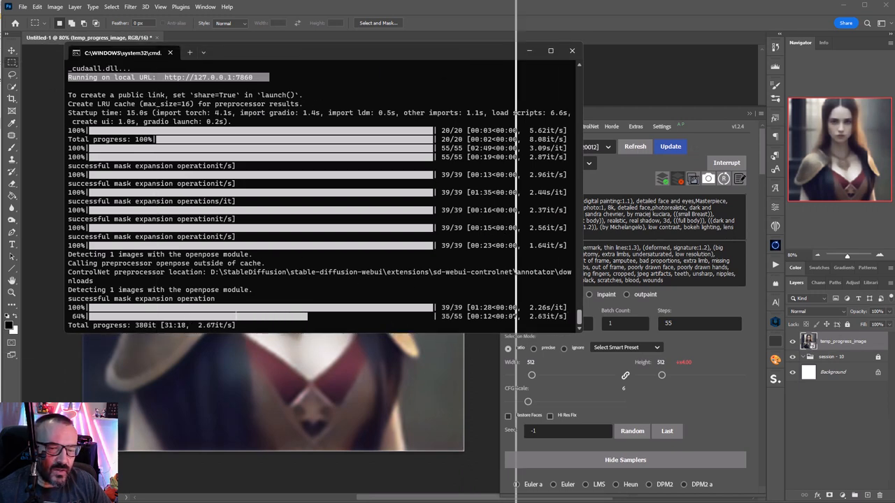
left_click(572, 51)
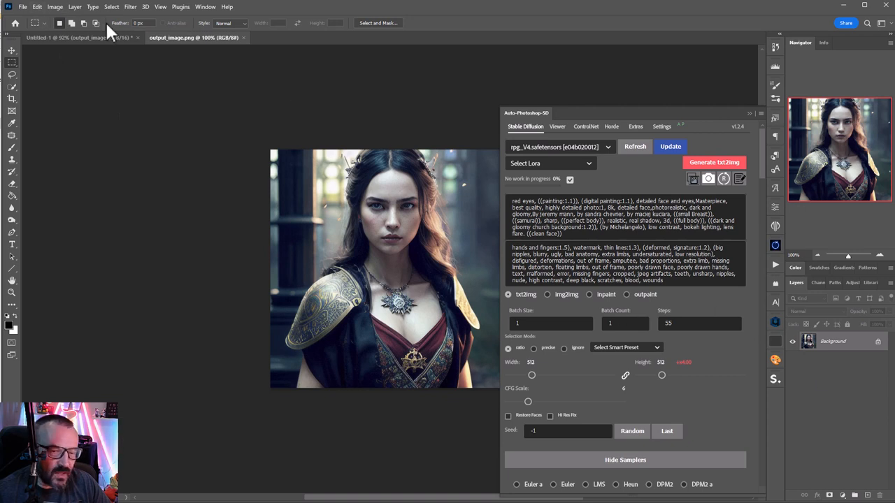
Review the Image menu commands and return to the Untitled-1 document
left_click(55, 7)
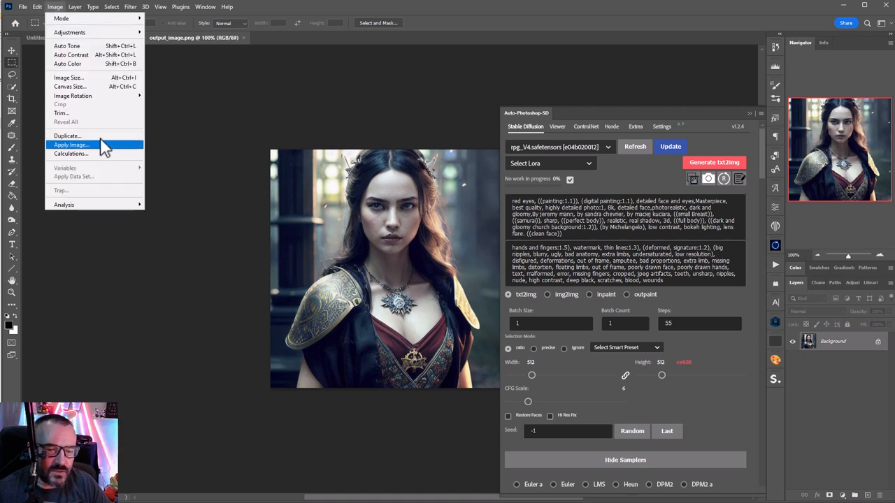
left_click(68, 77)
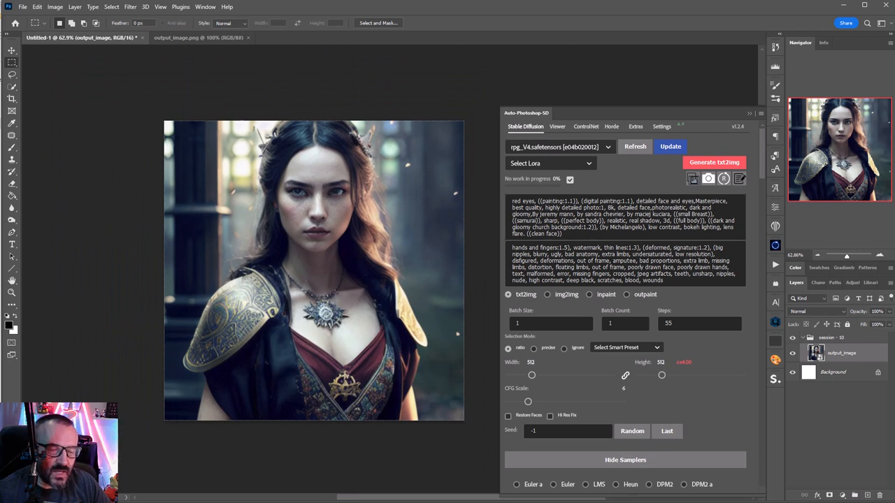
mouse_move(173, 178)
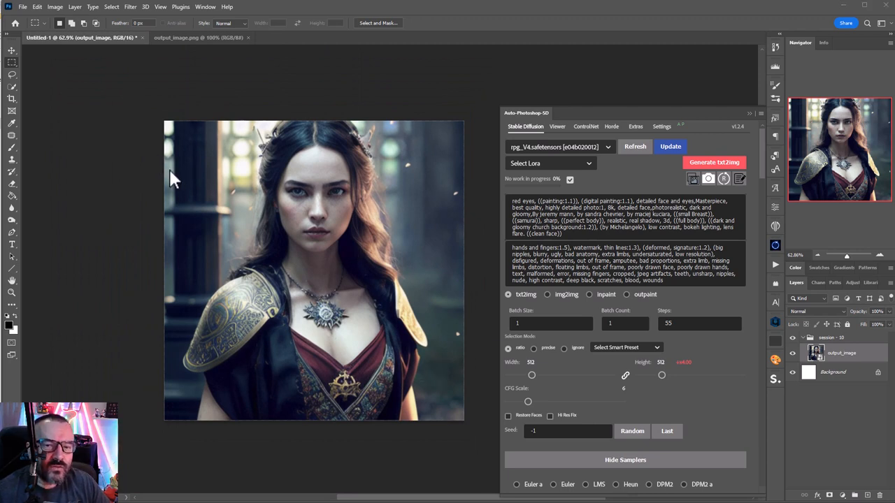
mouse_move(285, 380)
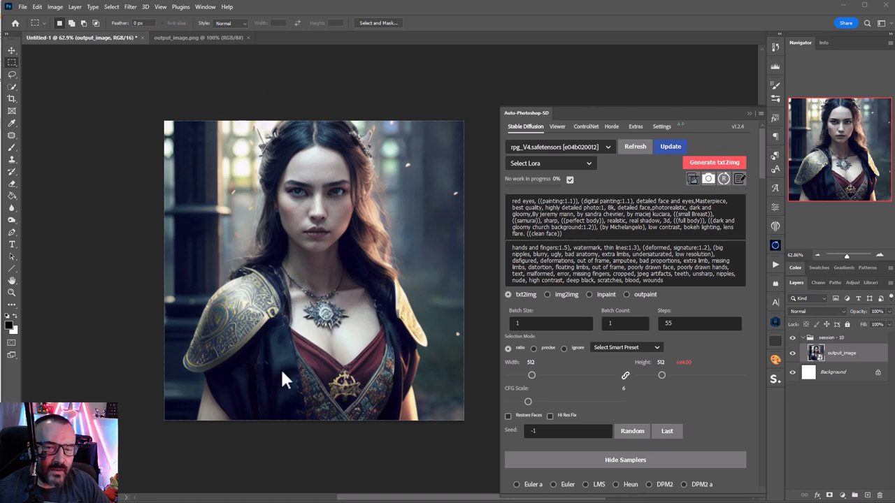
mouse_move(802, 337)
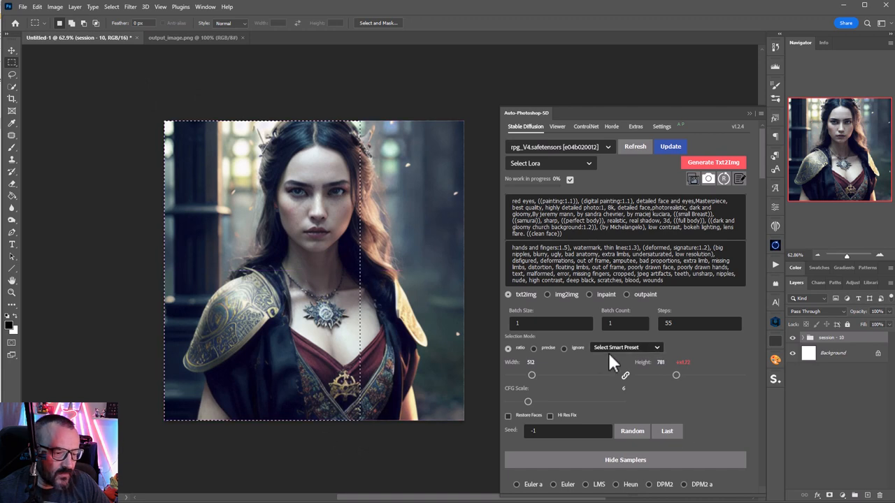
mouse_move(668, 378)
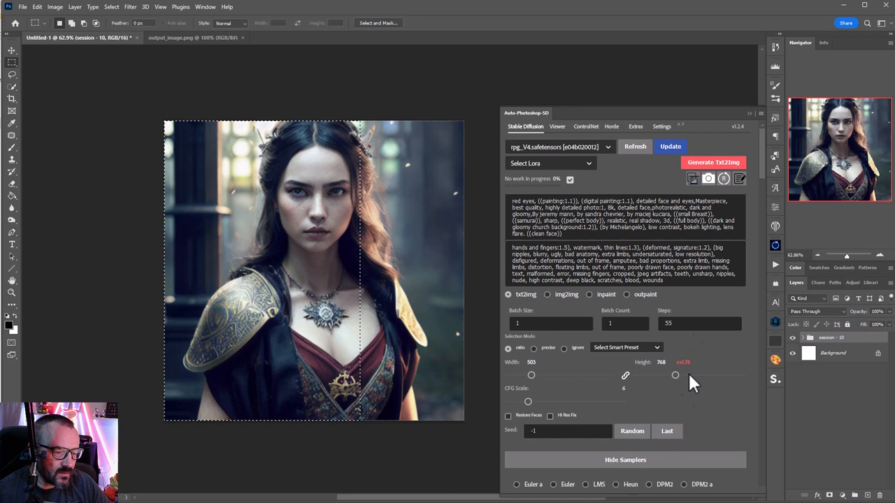
Generate a second portrait into the tall selection and dismiss the locked-layer error
left_click(714, 163)
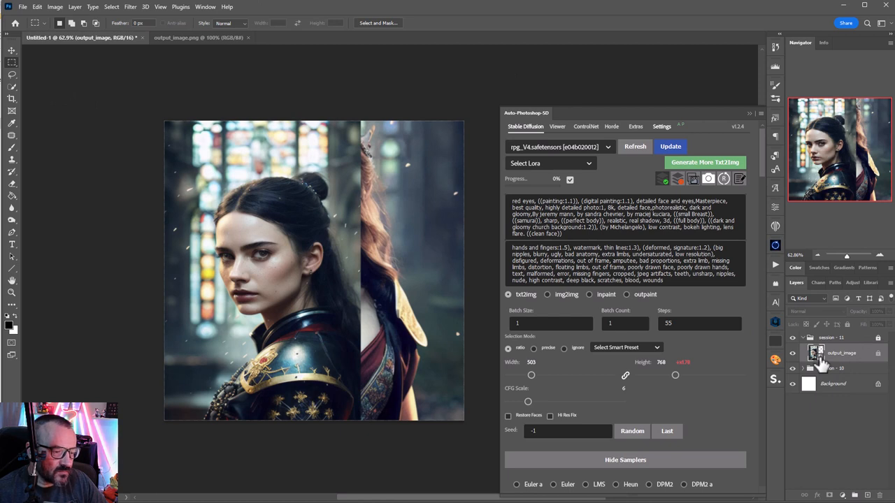
double_click(816, 353)
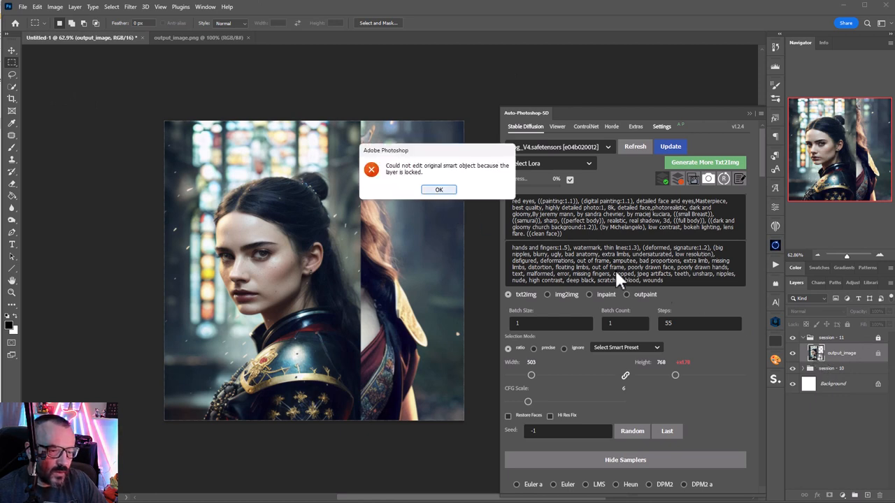
left_click(438, 190)
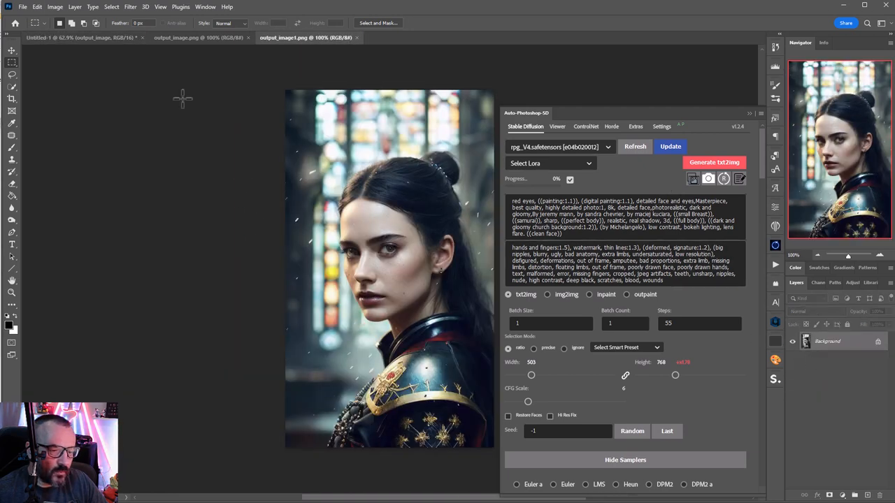
Check output_image1.png's pixel dimensions via Image Size and close the dialog
left_click(55, 6)
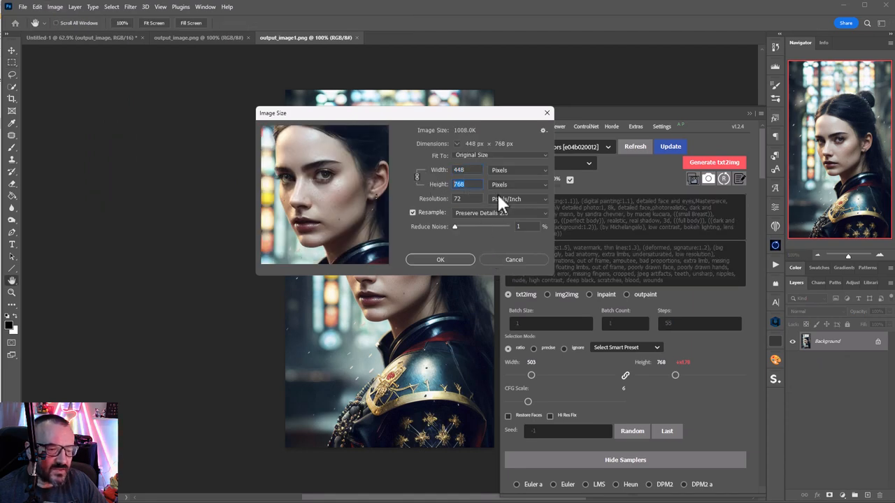
left_click(440, 259)
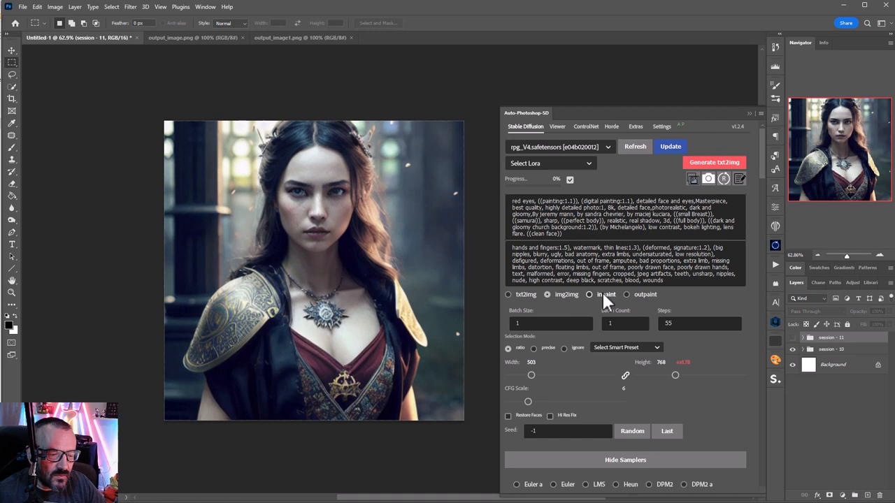
Switch the plugin to inpaint, then to outpaint mode with image and mask previews
left_click(627, 295)
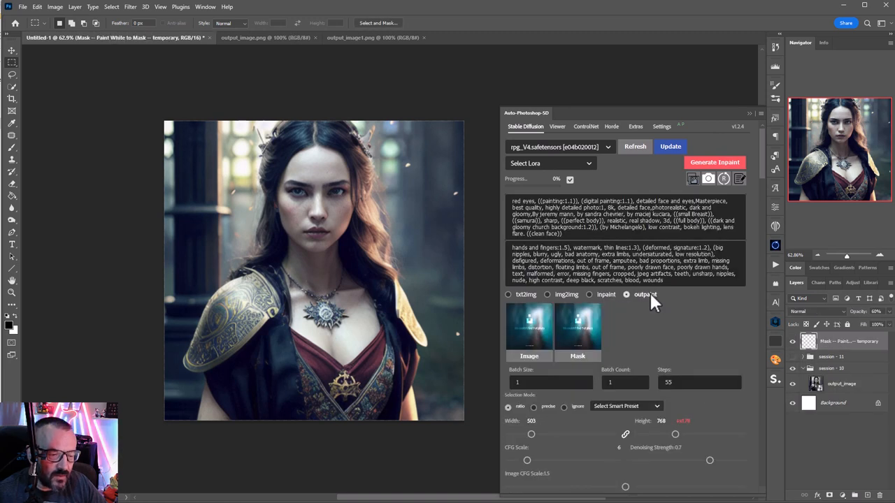
left_click(627, 295)
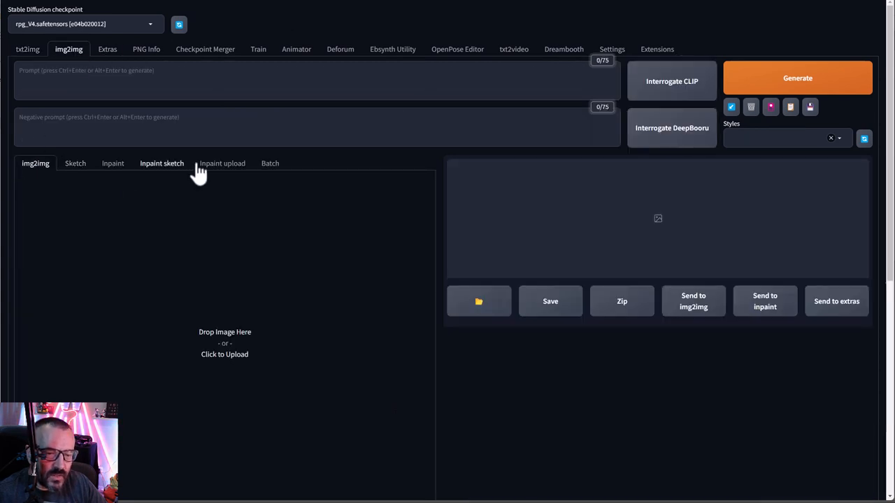
mouse_move(135, 233)
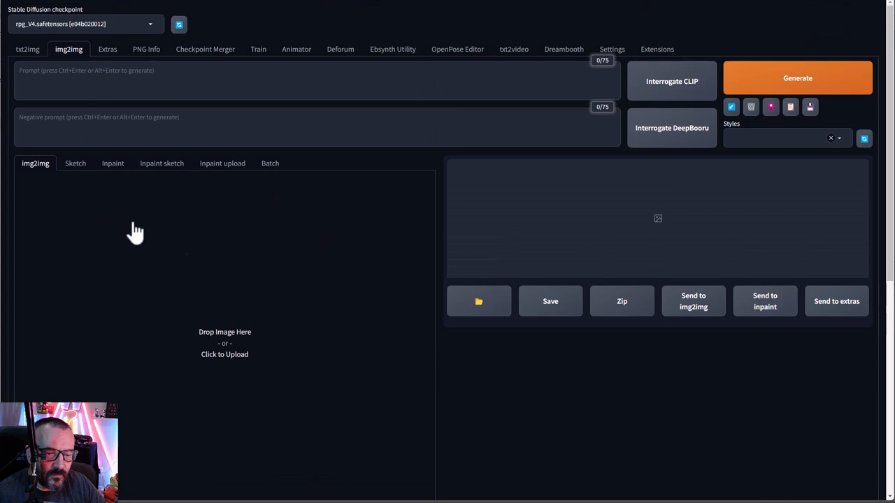
scroll("down", 3)
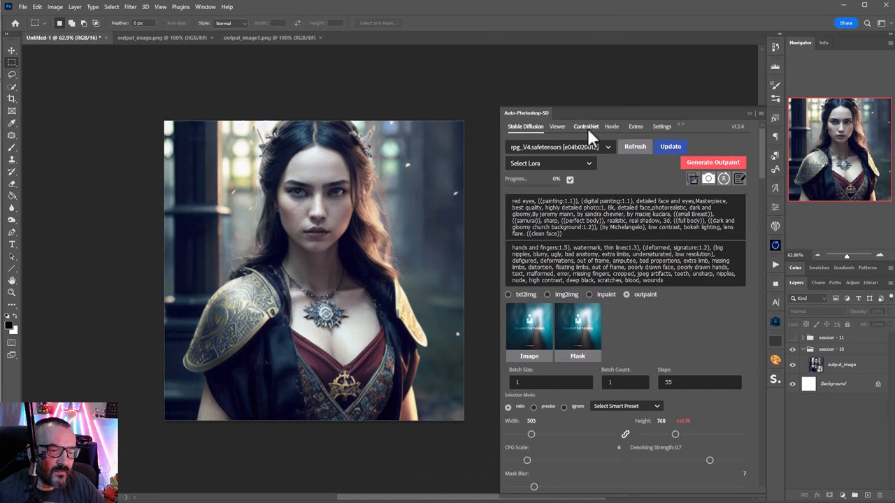
Apply the Maintain Position ControlNet preset and load the portrait into its slots
left_click(586, 127)
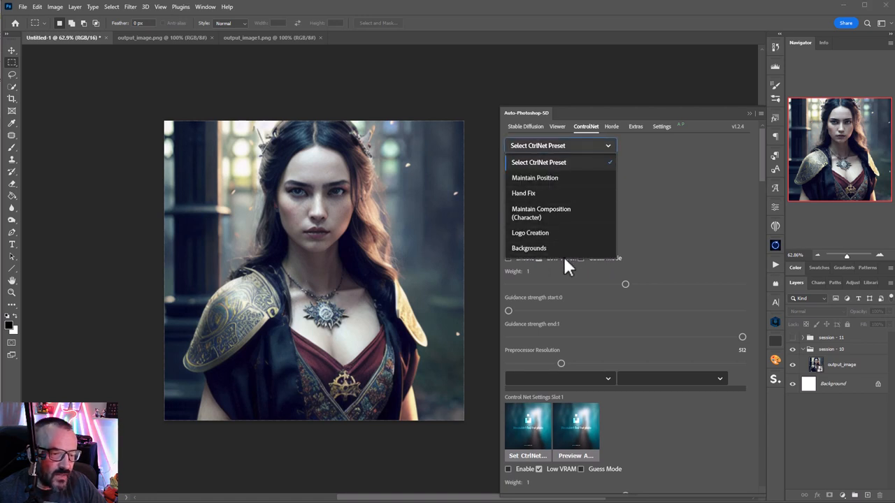
mouse_move(535, 178)
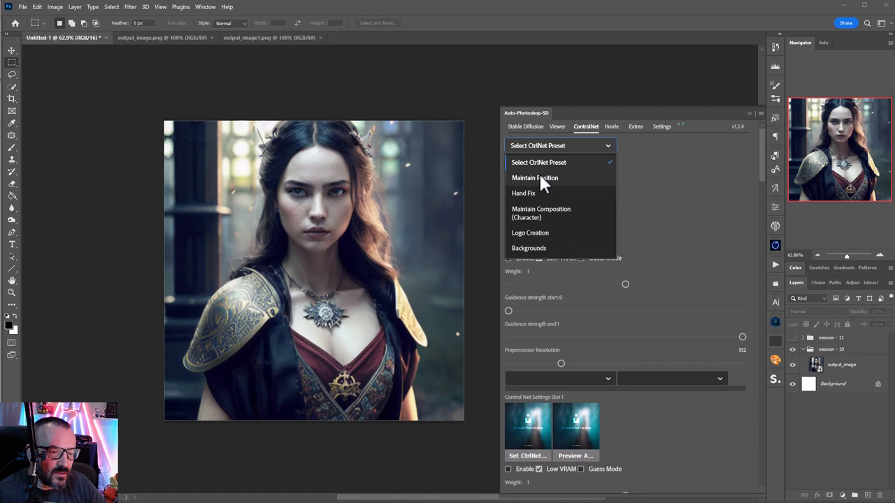
left_click(535, 178)
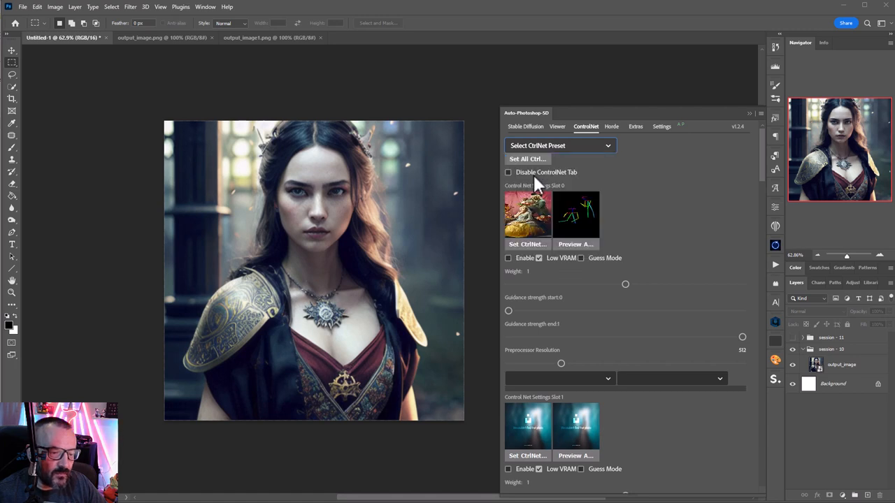
left_click(559, 146)
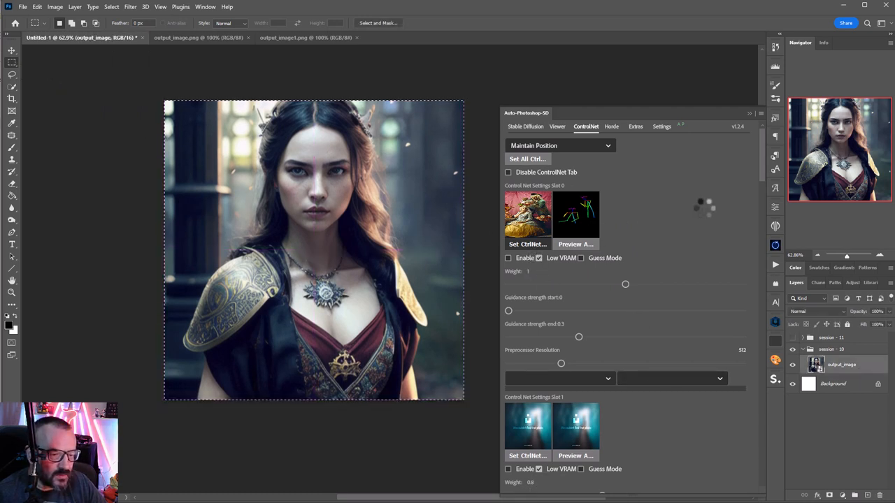
left_click(527, 244)
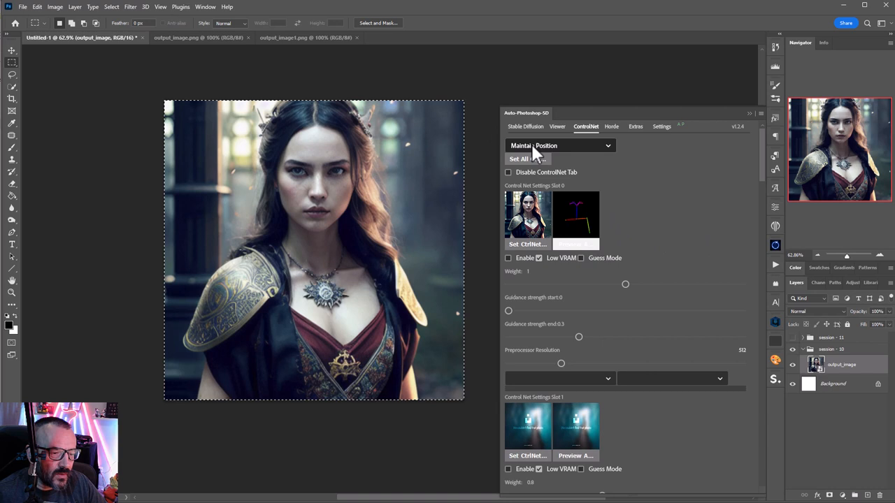
mouse_move(642, 249)
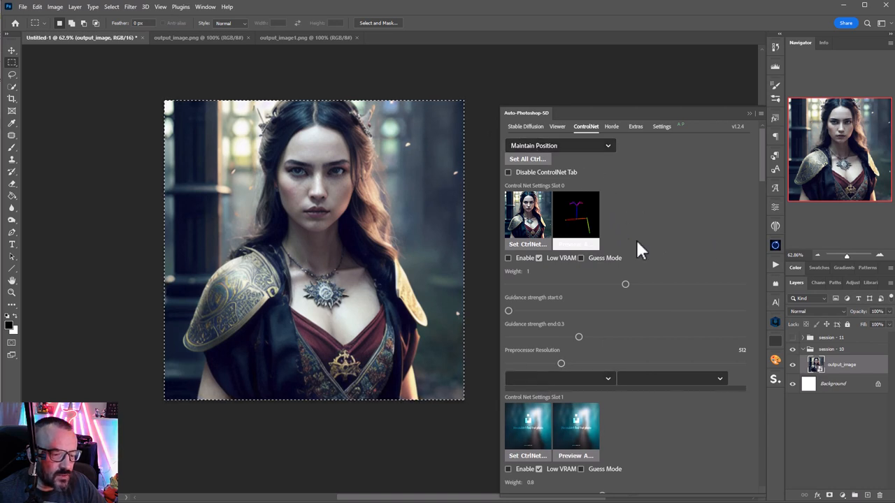
mouse_move(646, 250)
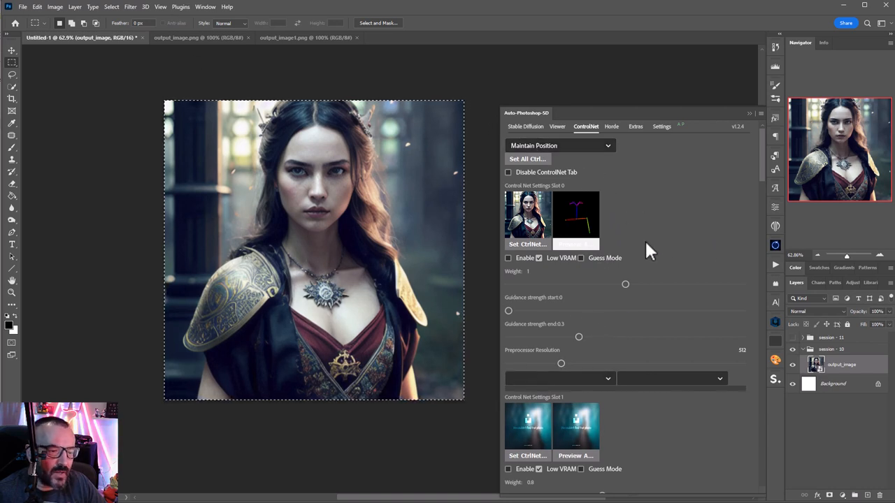
Confirm slot 0's ControlNet model is openpose among canny, depth, hed, mlsd, normal
left_click(576, 244)
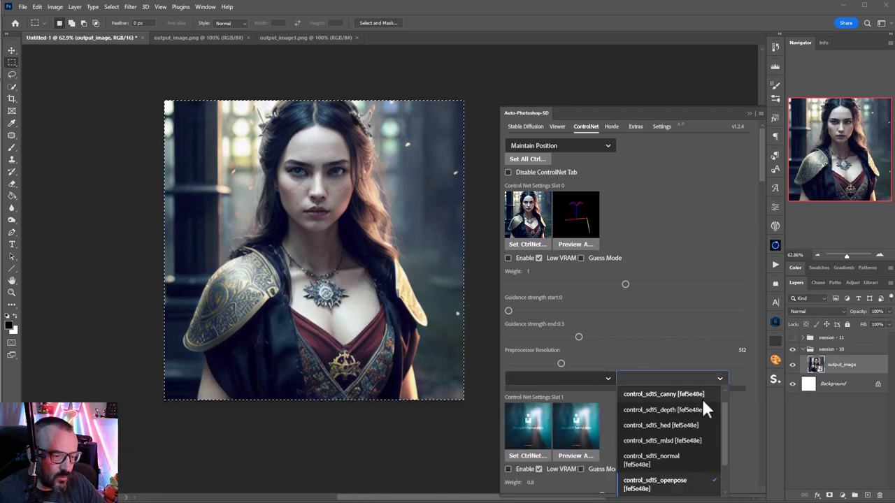
mouse_move(691, 460)
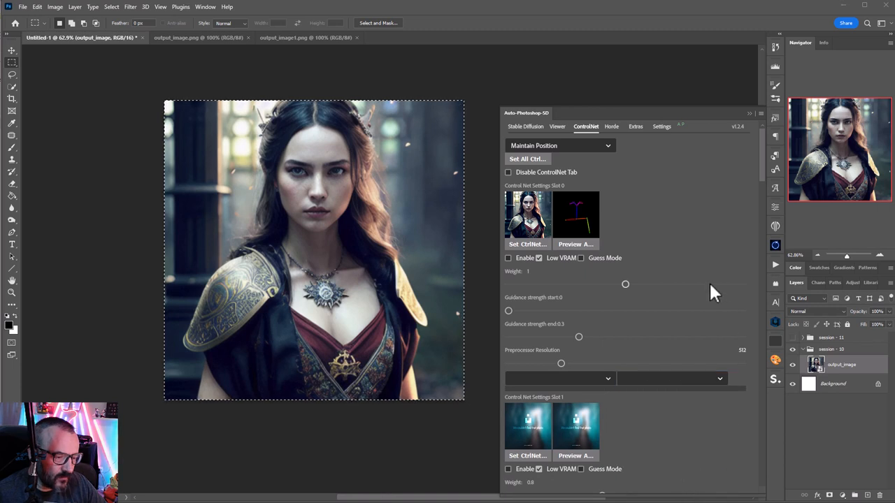
mouse_move(677, 401)
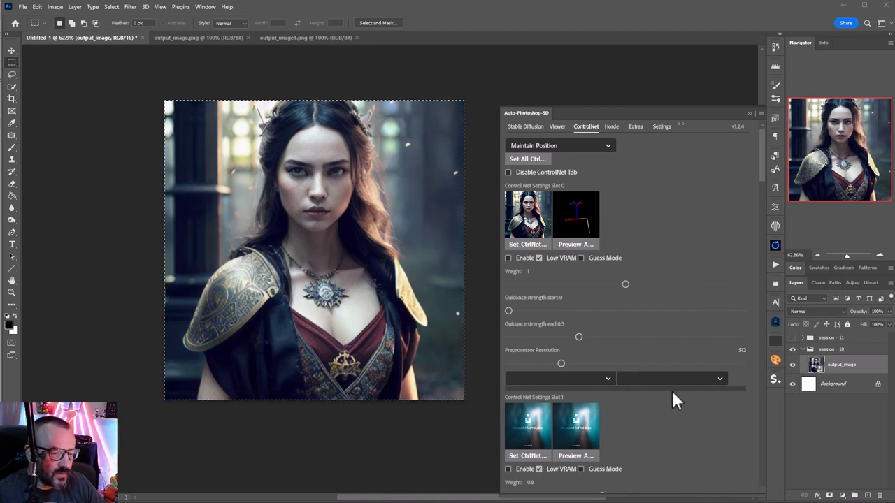
left_click(559, 378)
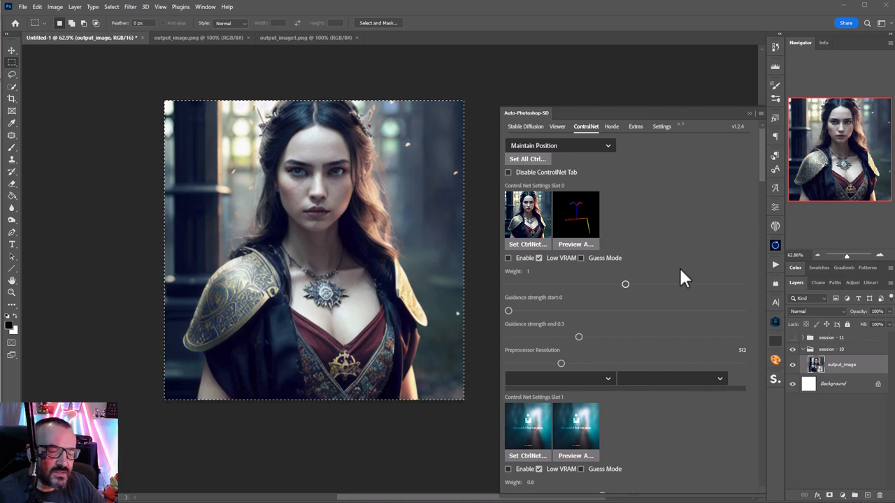
mouse_move(614, 216)
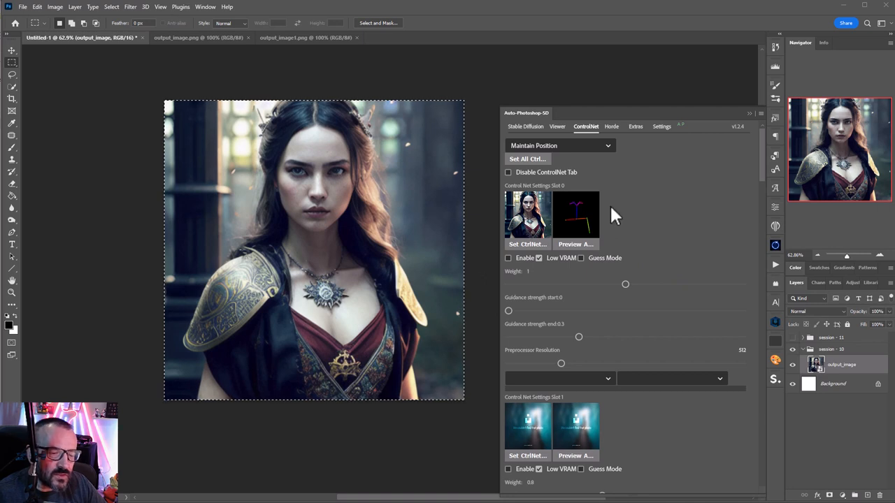
mouse_move(614, 231)
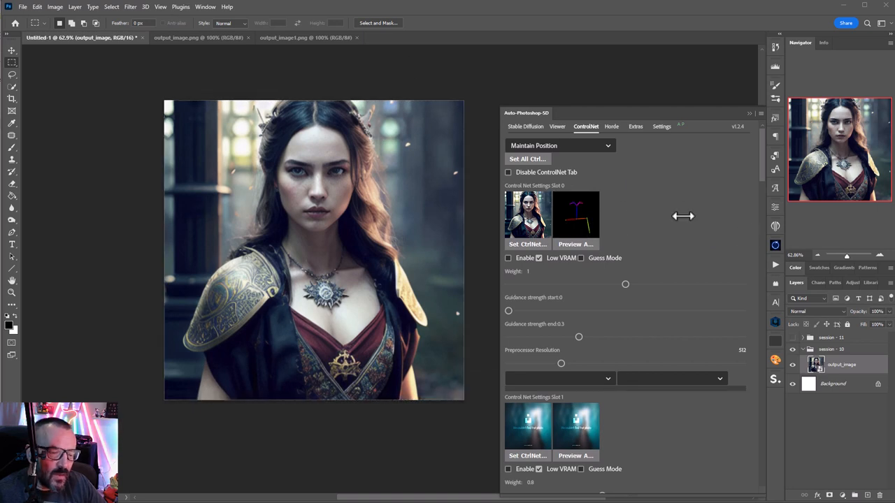
mouse_move(679, 211)
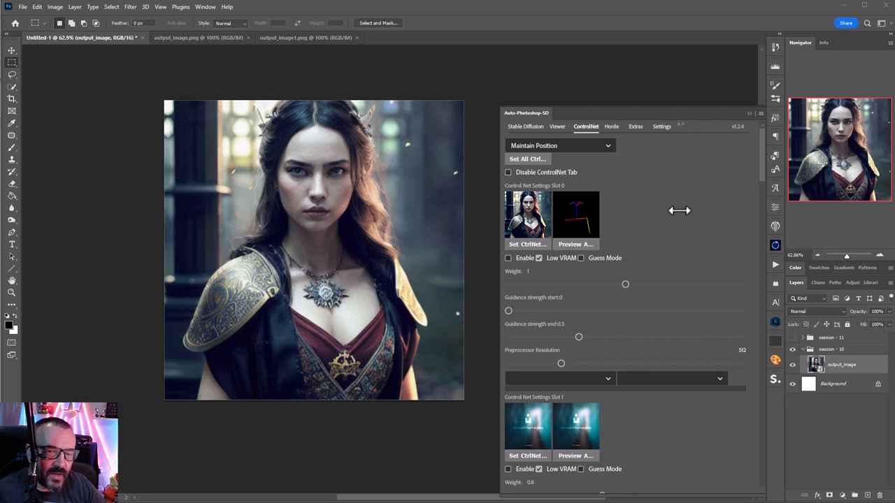
mouse_move(664, 175)
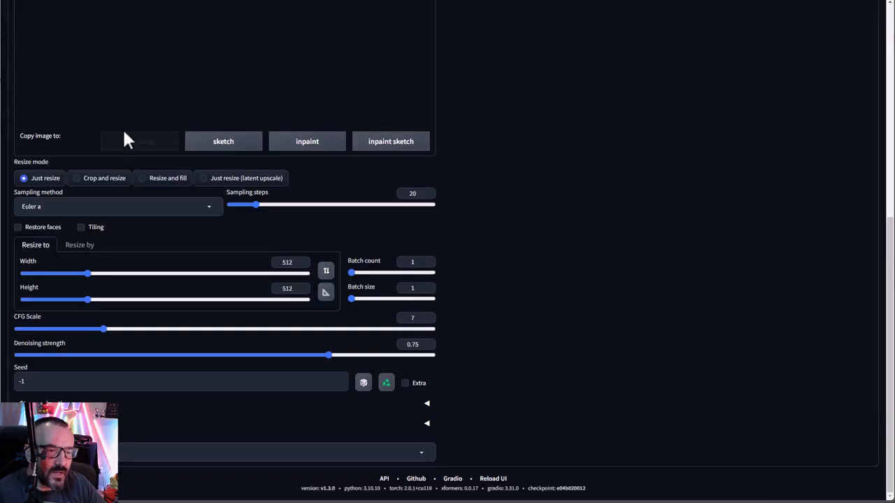
Inspect the web UI's Multi ControlNet max models amount setting, currently 3
scroll("up", 3)
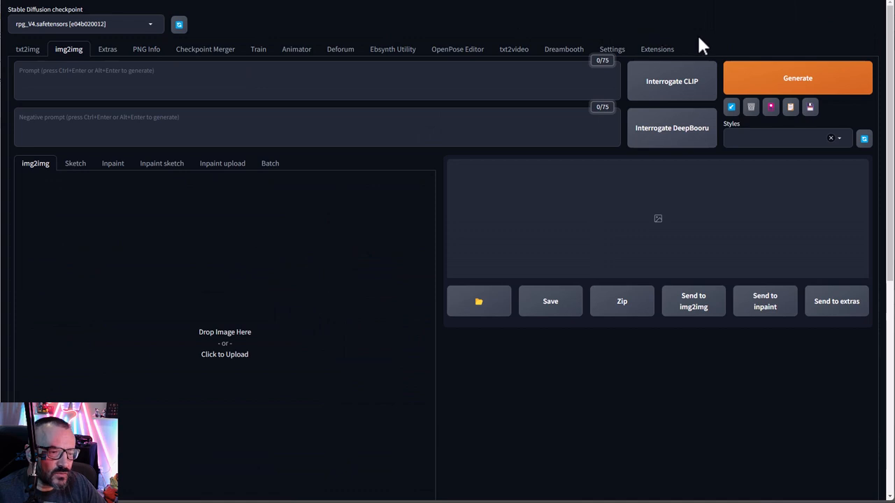
left_click(611, 49)
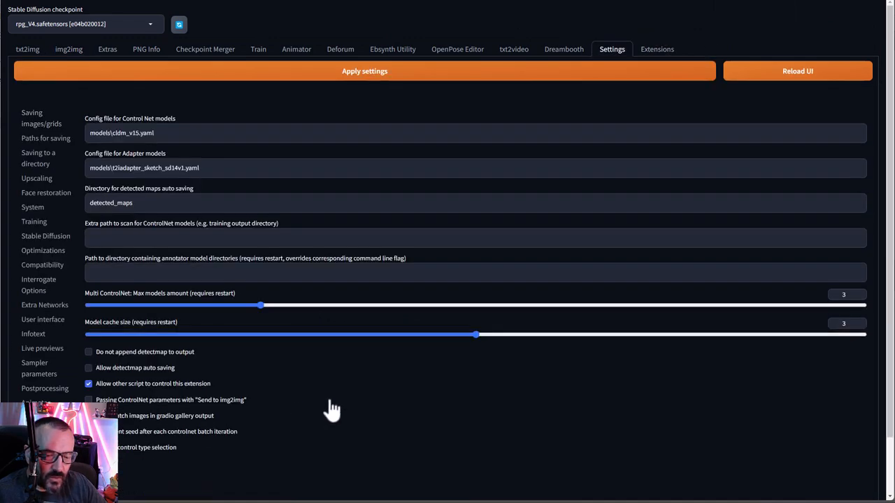
left_click(847, 294)
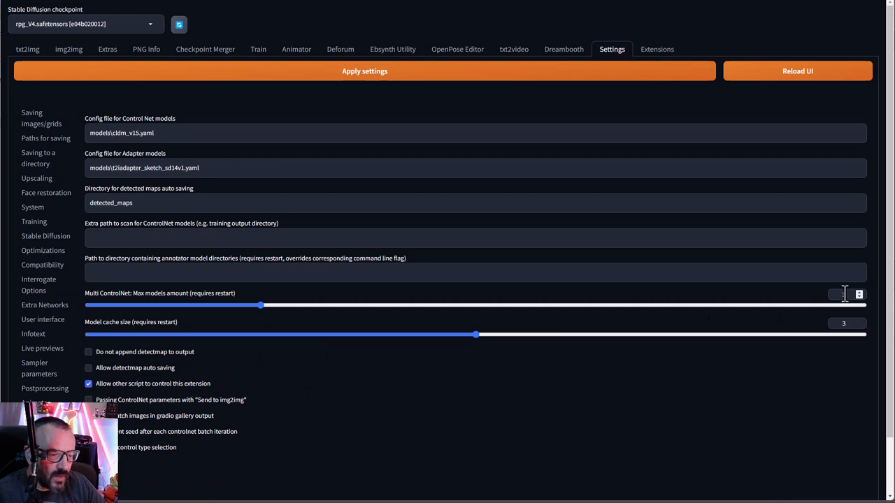
left_click(843, 294)
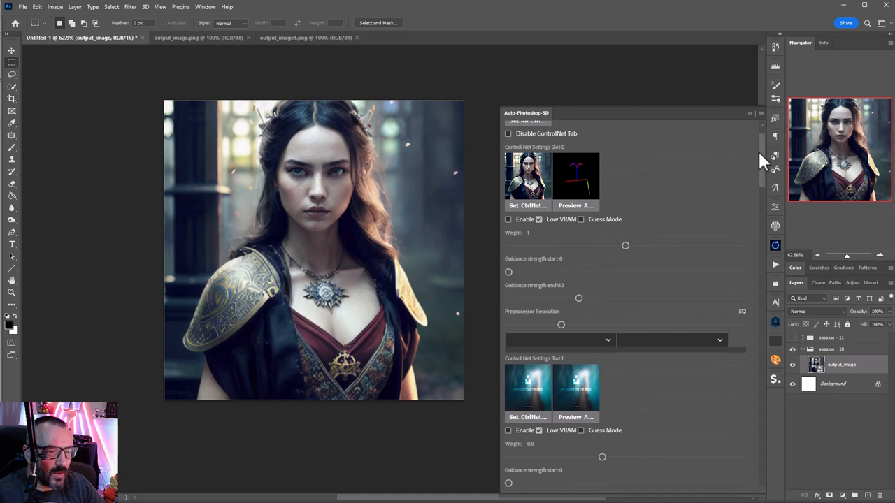
Show the plugin's Viewer with thumbnails of previously generated images
left_click(558, 126)
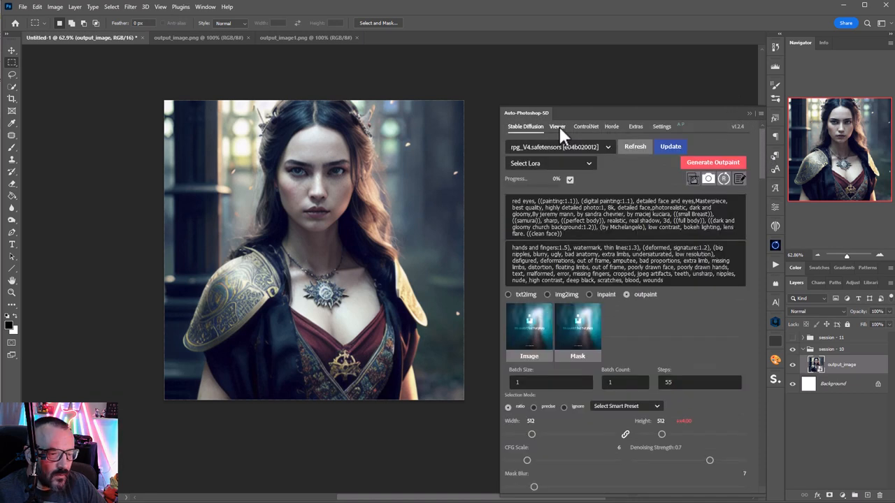
left_click(557, 126)
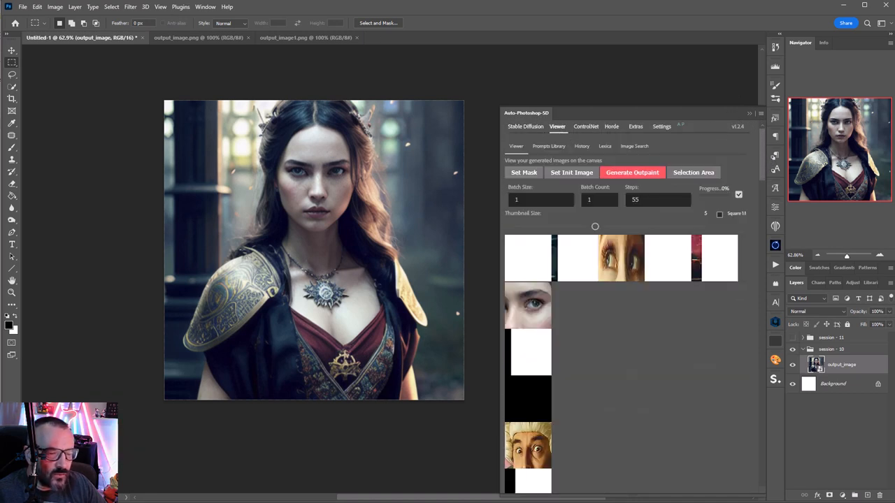
mouse_move(741, 323)
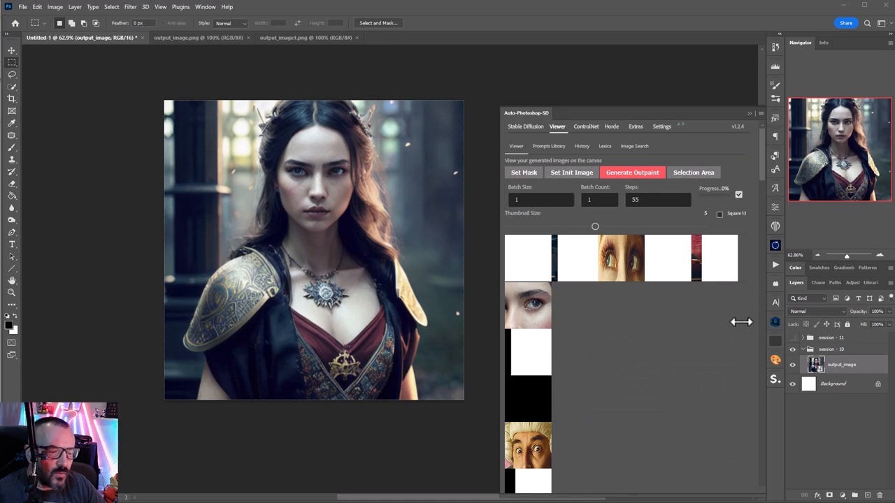
mouse_move(762, 189)
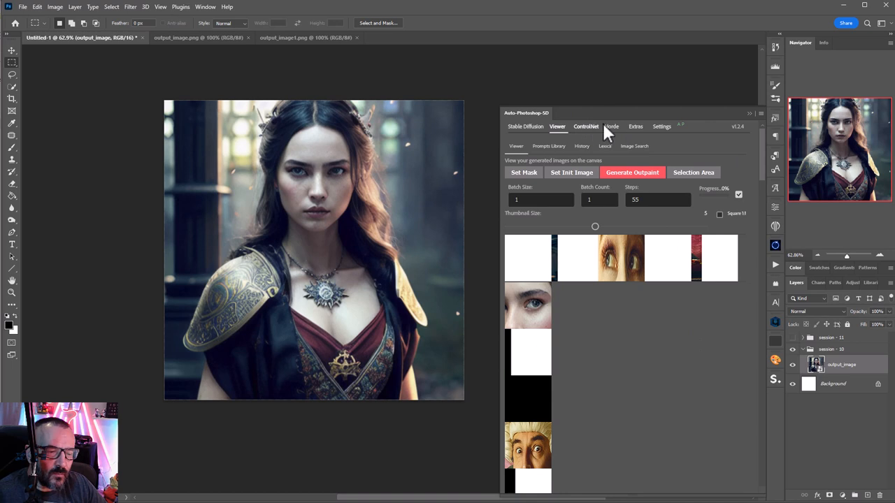
Tour the Horde, Extras and Settings panels with Smart Object, then return to inpaint mode
left_click(611, 126)
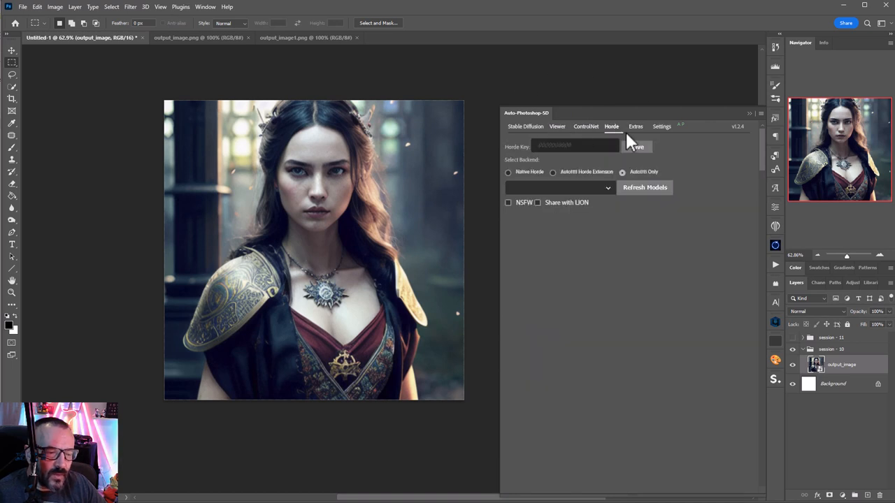
left_click(635, 127)
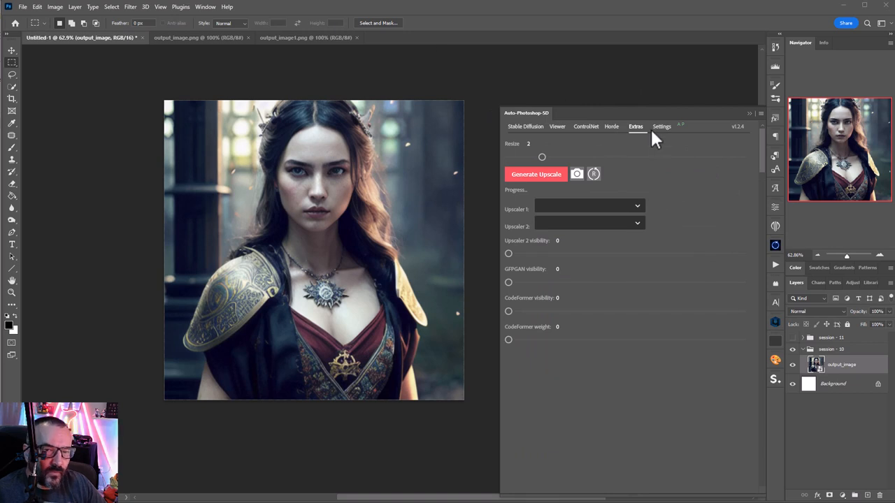
left_click(661, 127)
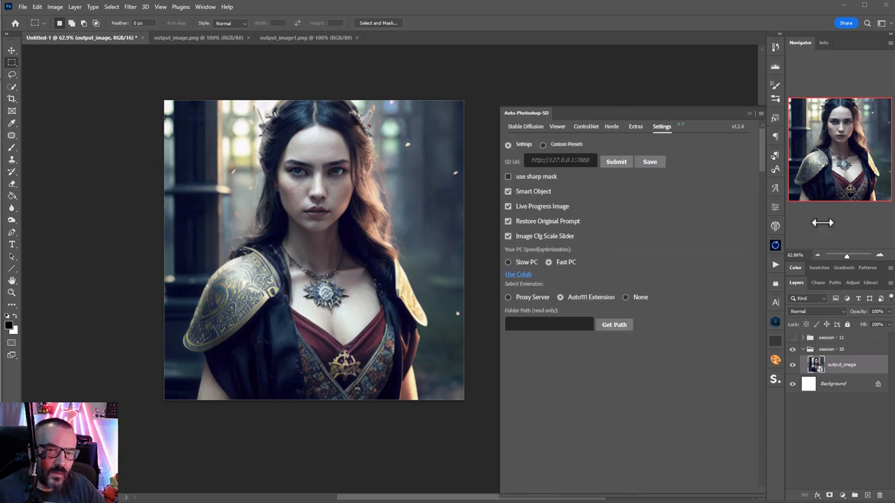
mouse_move(557, 201)
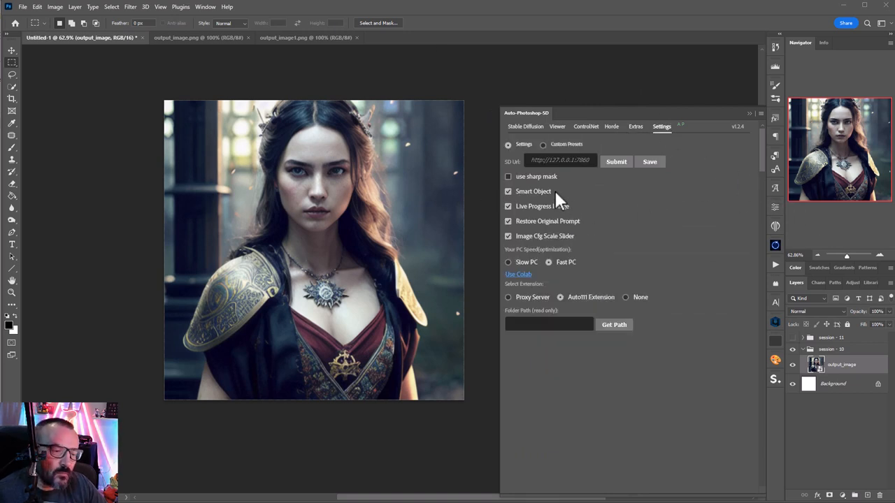
left_click(508, 192)
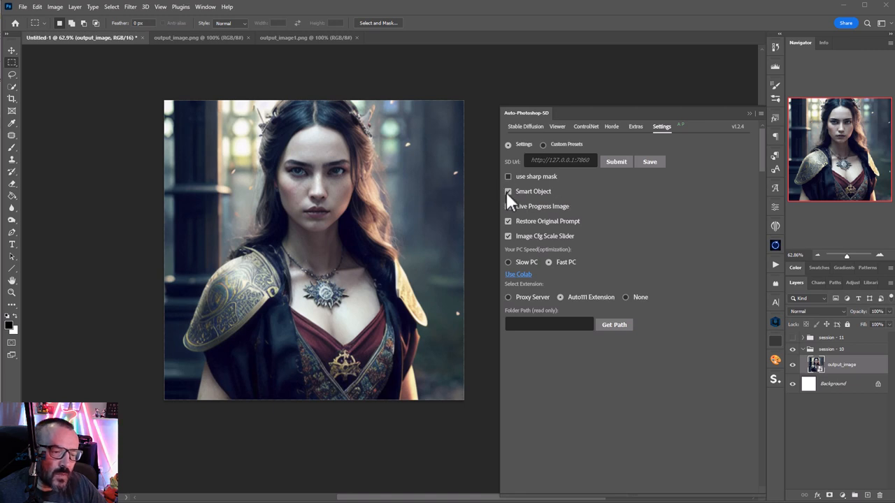
left_click(508, 192)
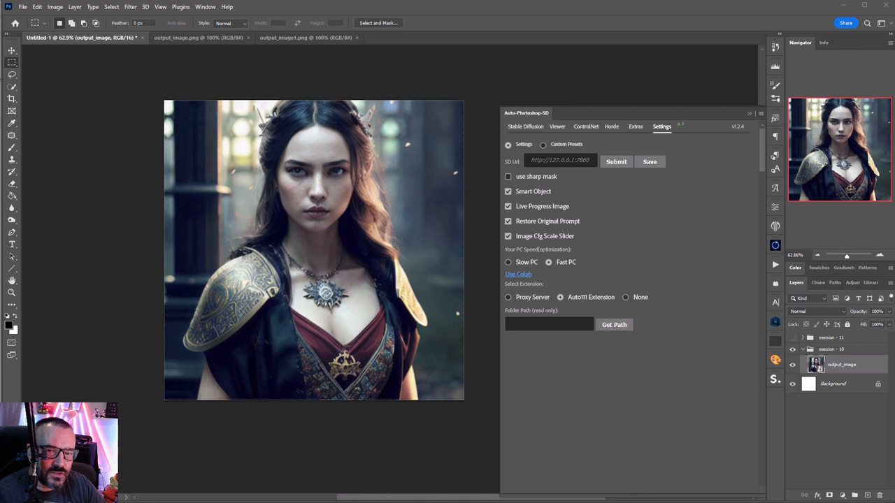
left_click(526, 126)
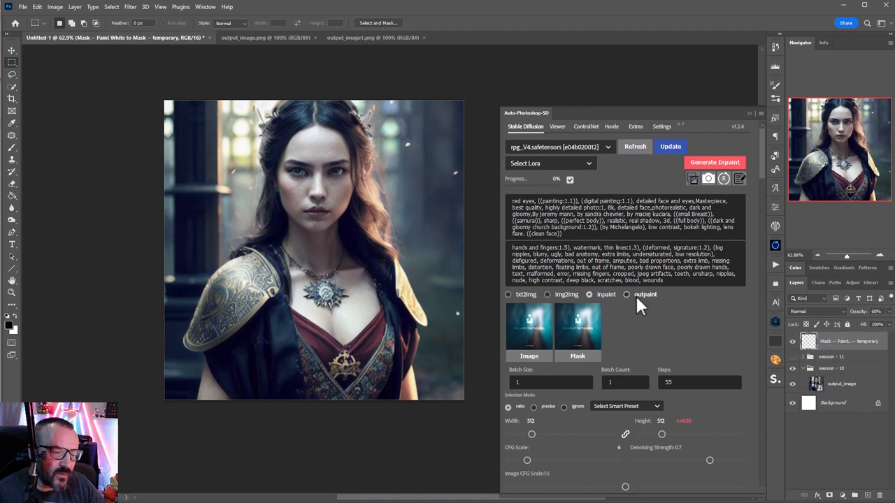
Switch the plugin's Stable Diffusion generation mode to outpaint
left_click(627, 294)
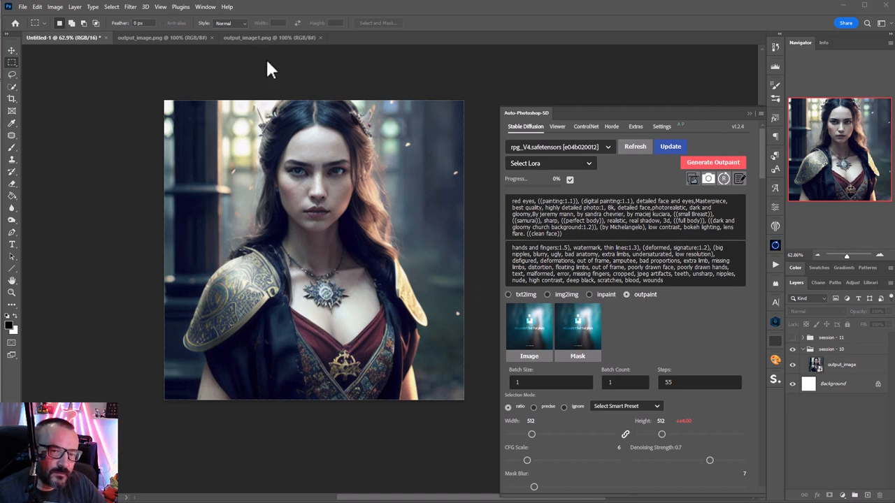
mouse_move(76, 161)
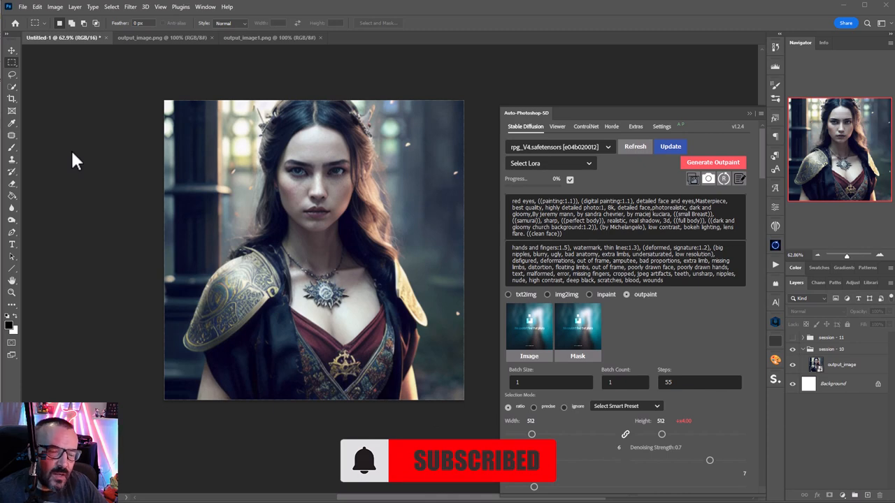
mouse_move(126, 165)
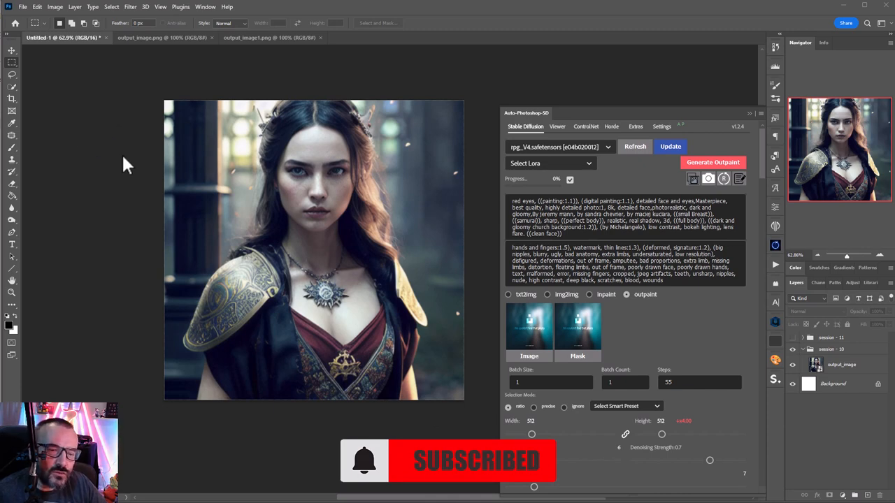